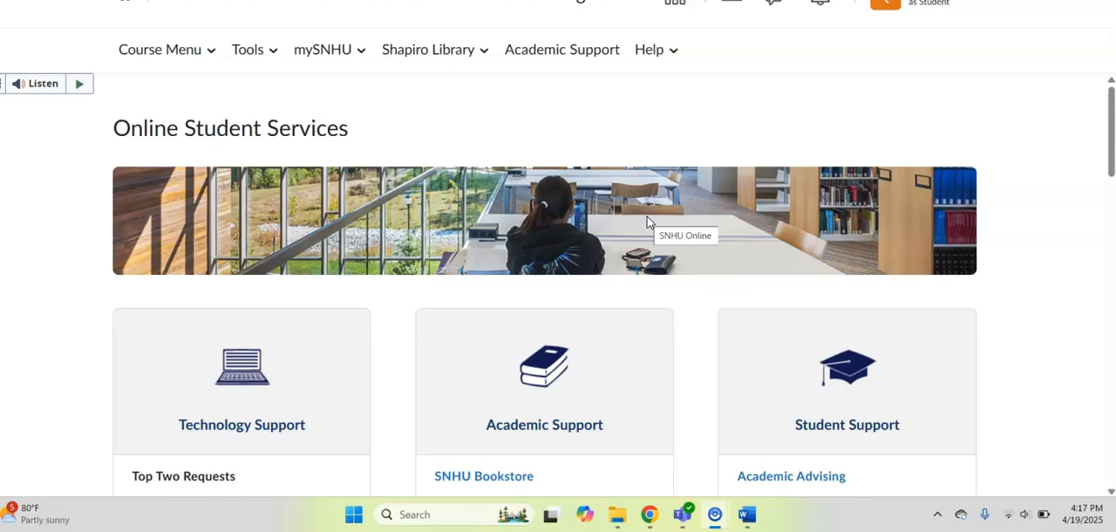
{"action": "mouse_move", "coordinate": [387, 96]}
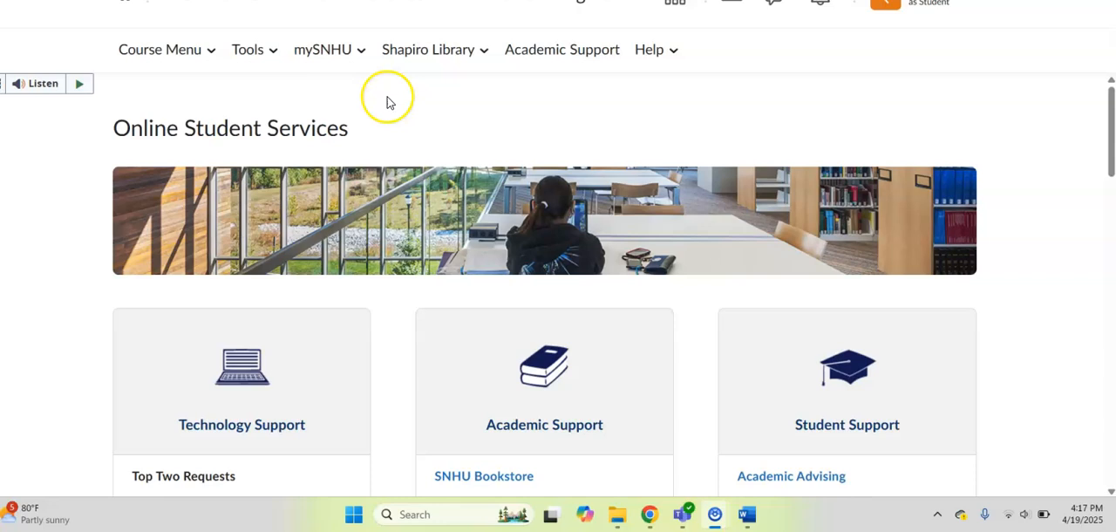
{"action": "mouse_move", "coordinate": [436, 49]}
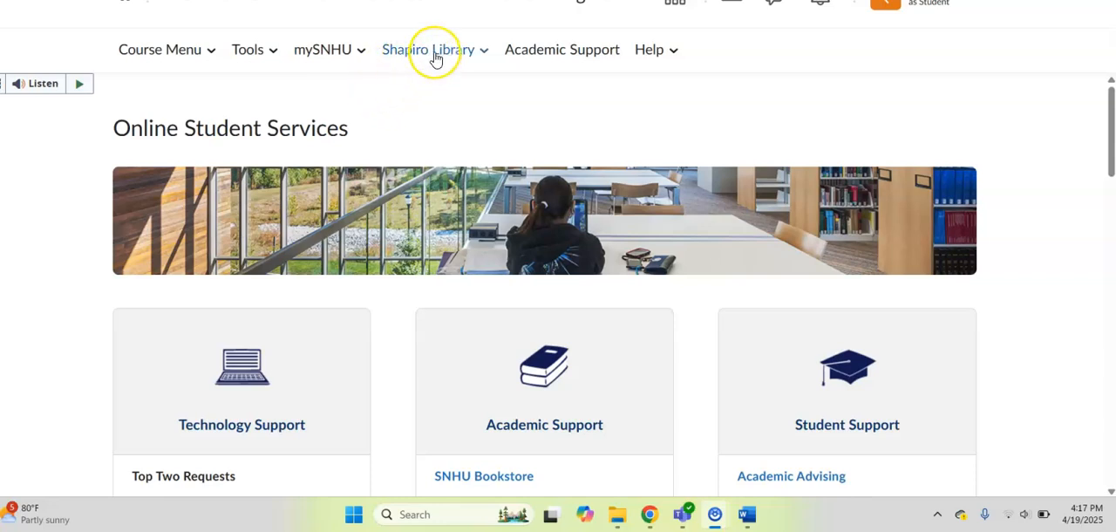
{"action": "mouse_move", "coordinate": [478, 55]}
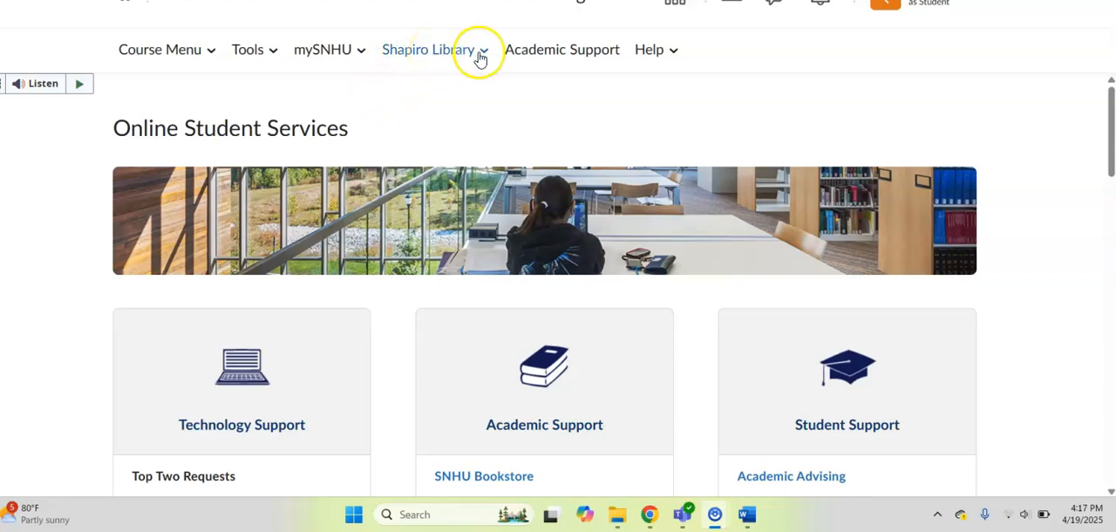
Go to the Shapiro Library homepage via the navbar's Shapiro Library dropdown.
{"action": "left_click", "coordinate": [430, 49]}
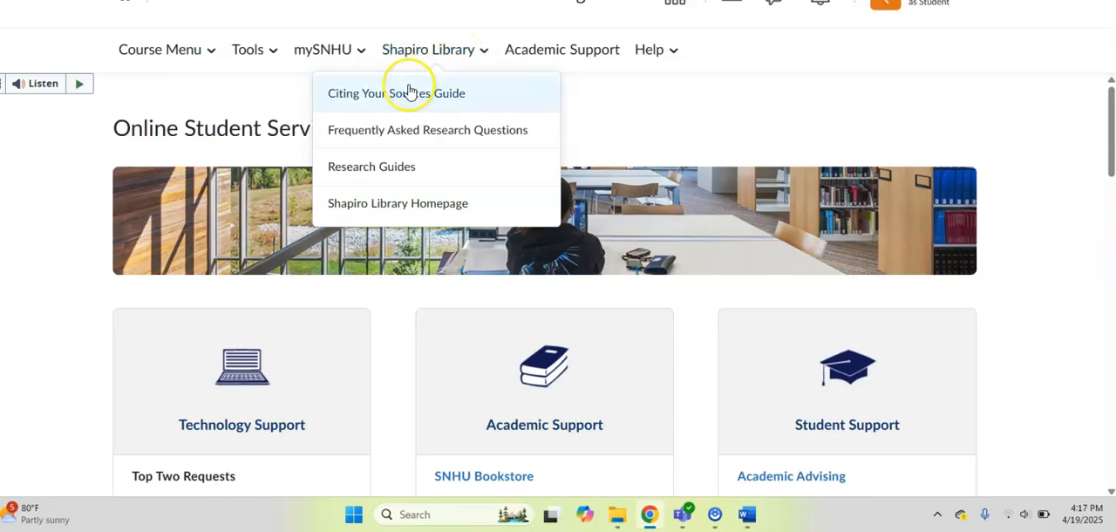
{"action": "mouse_move", "coordinate": [408, 99]}
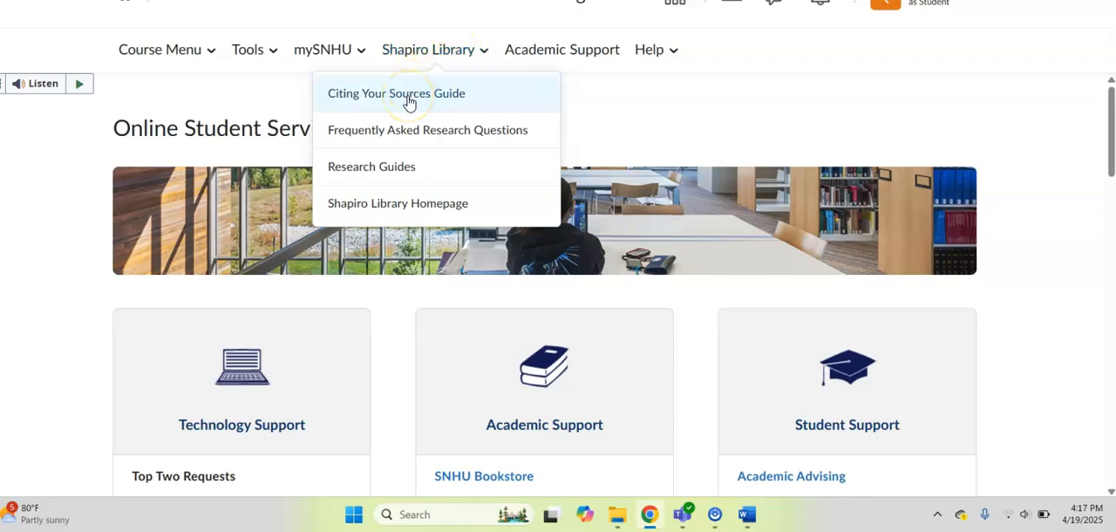
{"action": "mouse_move", "coordinate": [401, 129]}
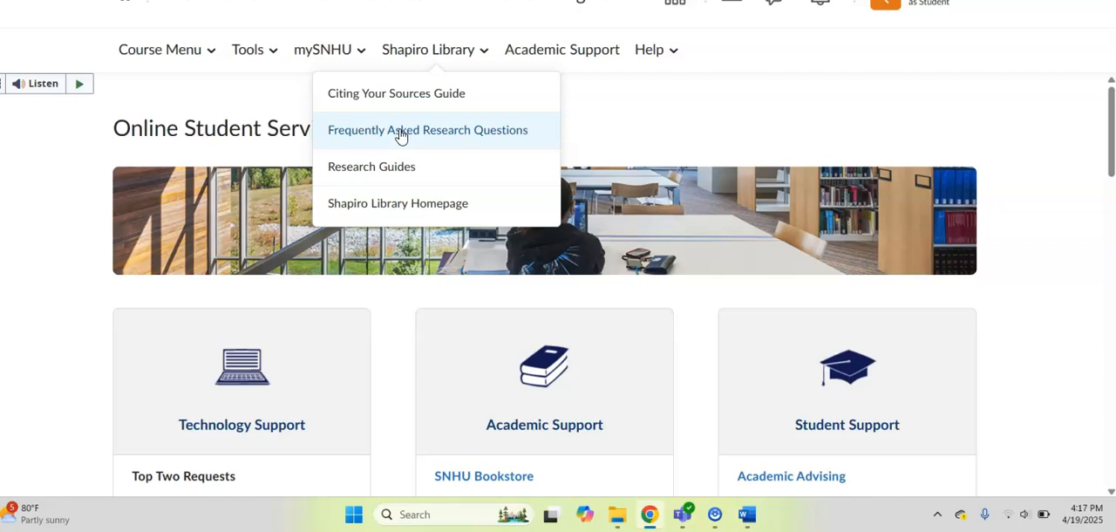
{"action": "mouse_move", "coordinate": [398, 202]}
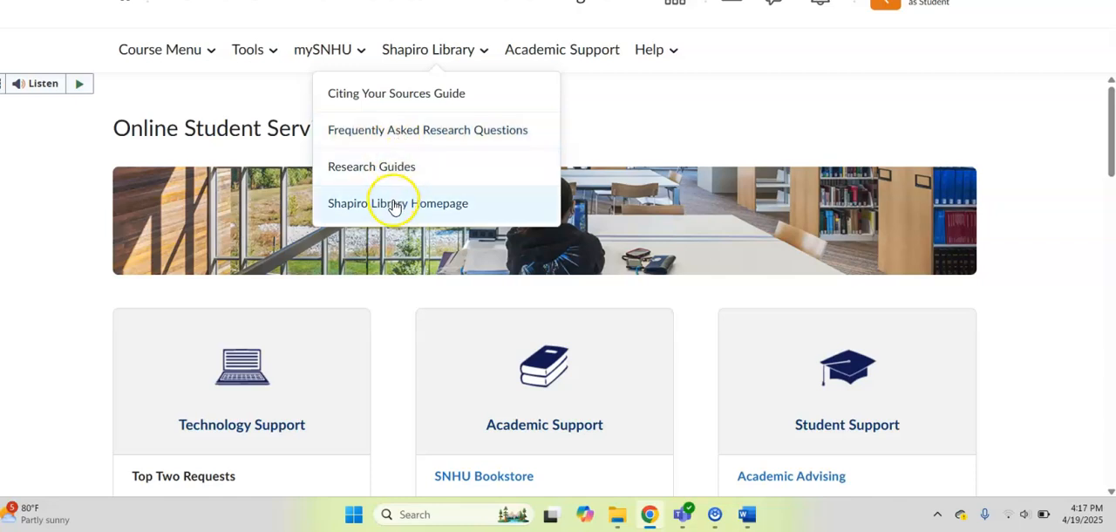
{"action": "left_click", "coordinate": [397, 202]}
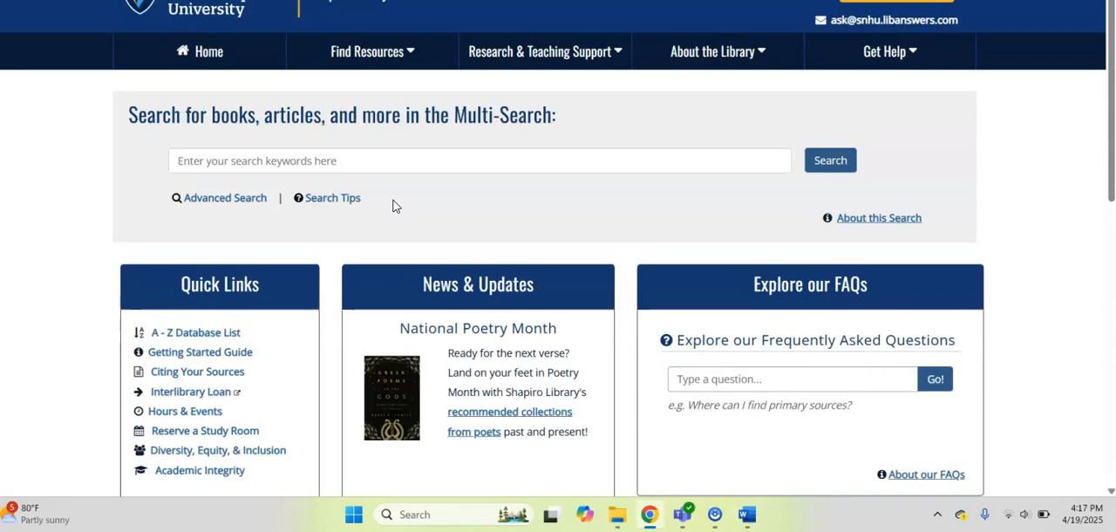
{"action": "mouse_move", "coordinate": [541, 180]}
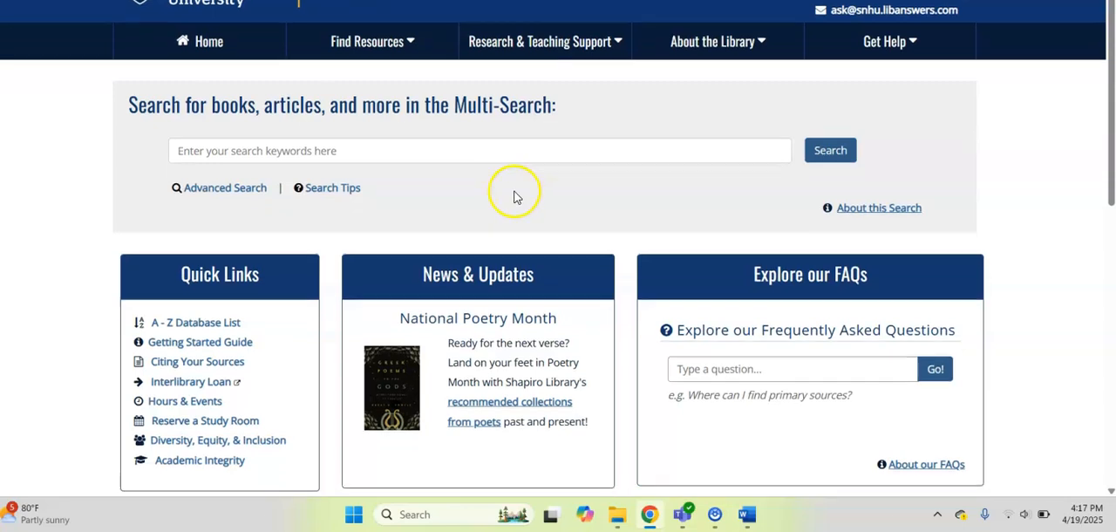
{"action": "scroll", "scroll_direction": "down", "scroll_amount": 3}
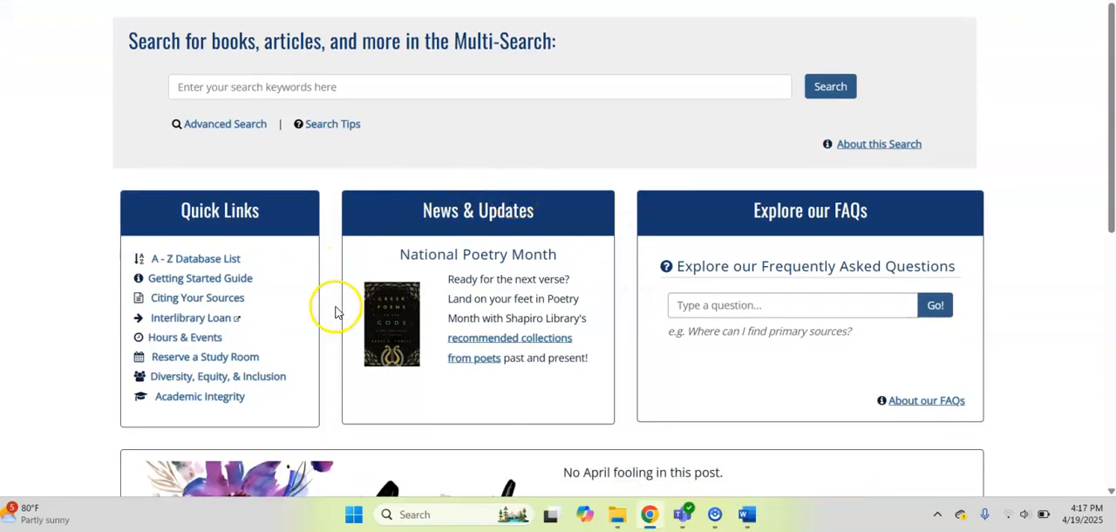
{"action": "mouse_move", "coordinate": [270, 293]}
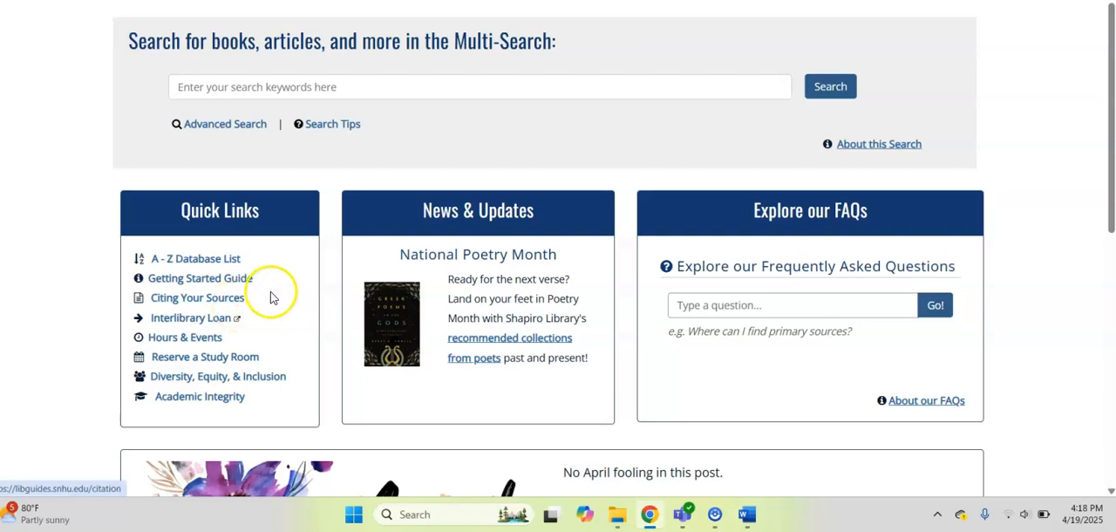
{"action": "mouse_move", "coordinate": [265, 330]}
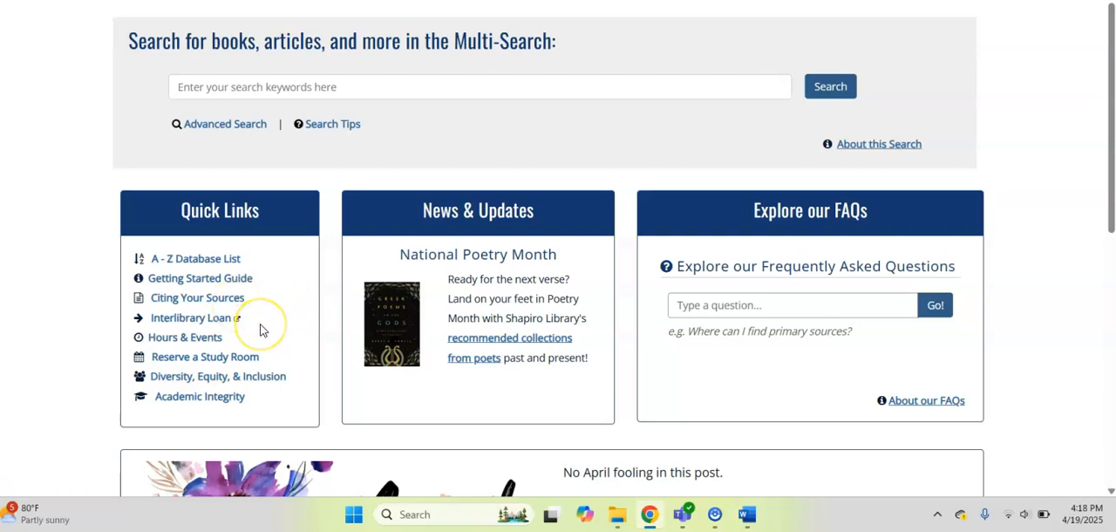
{"action": "mouse_move", "coordinate": [288, 334]}
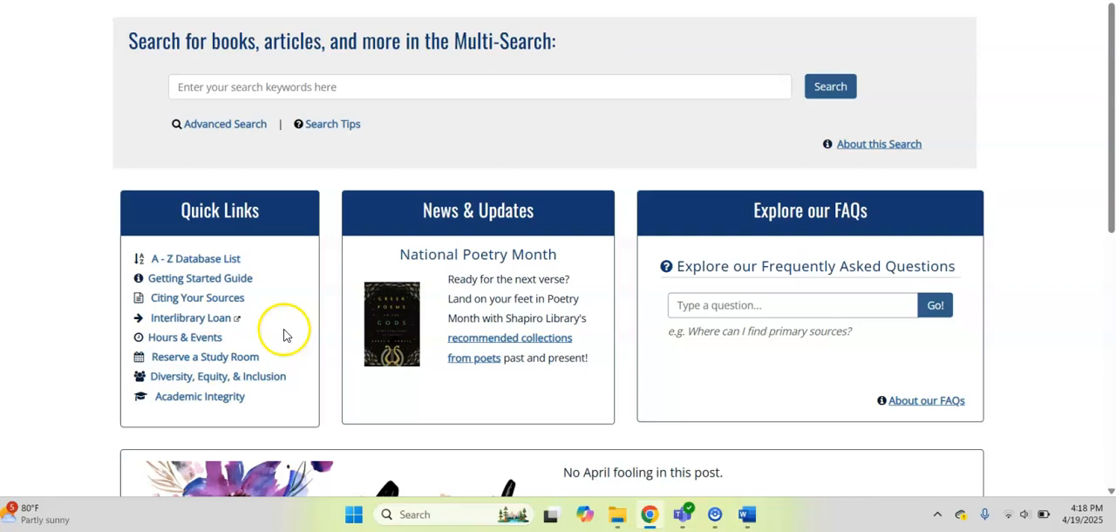
{"action": "scroll", "scroll_direction": "up", "scroll_amount": 3}
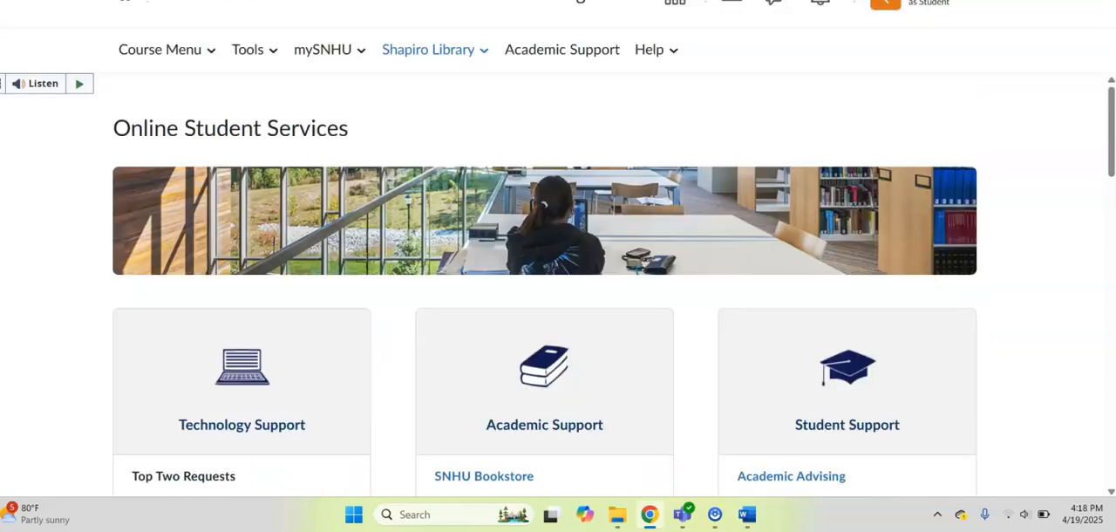
{"action": "mouse_move", "coordinate": [490, 98]}
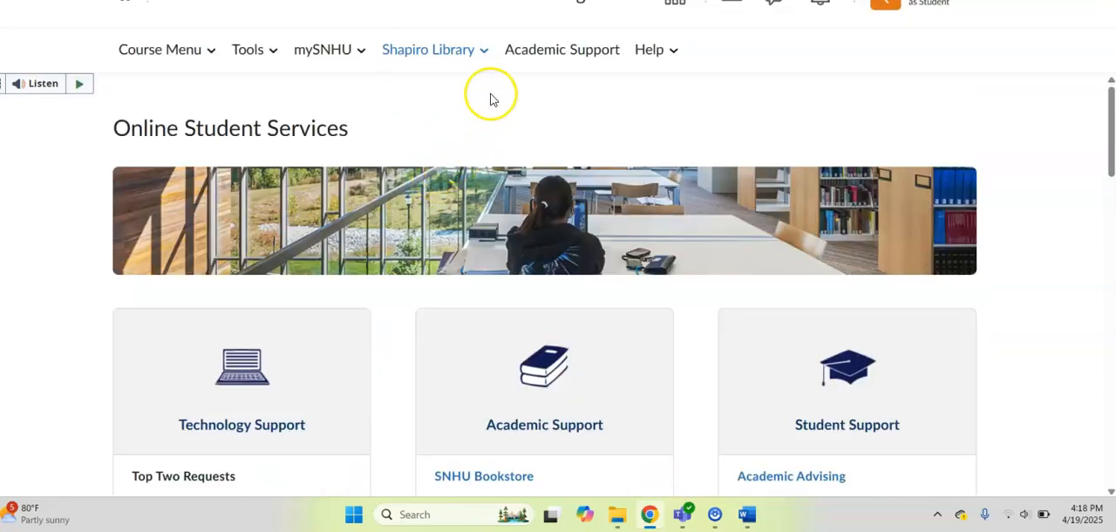
{"action": "mouse_move", "coordinate": [562, 49]}
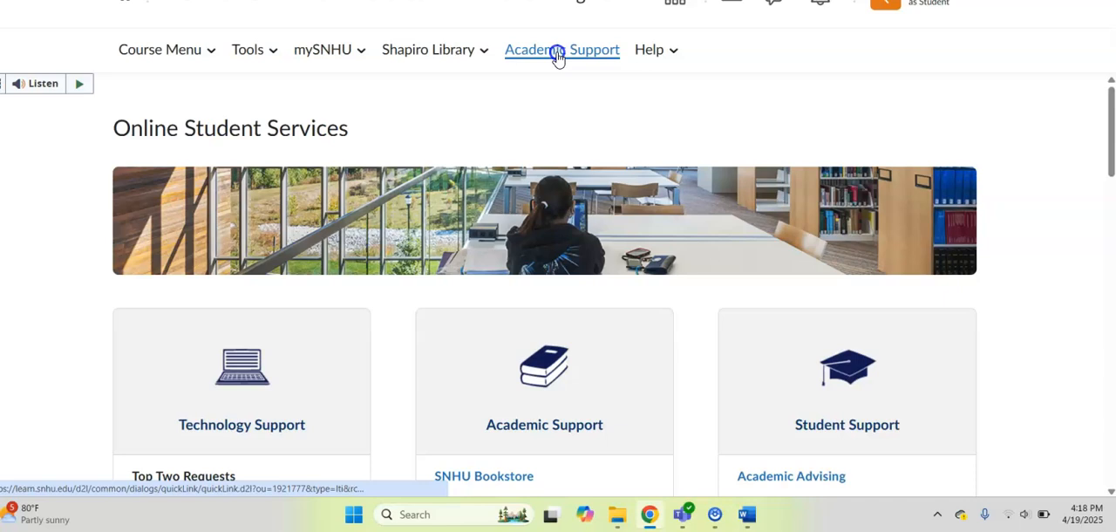
Open Academic Support from the navbar and view its tutoring, feedback and workshop options.
{"action": "left_click", "coordinate": [561, 49]}
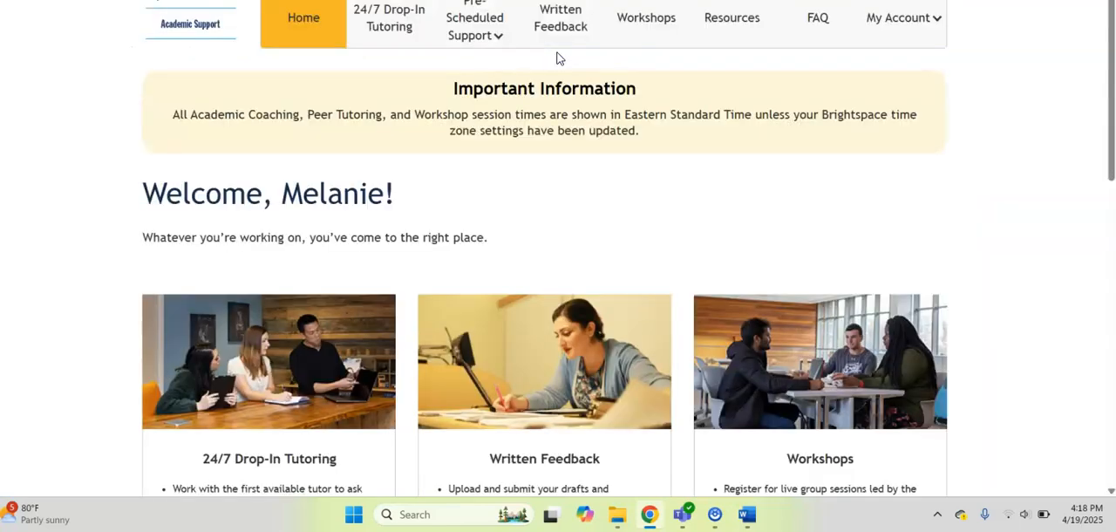
{"action": "mouse_move", "coordinate": [468, 215]}
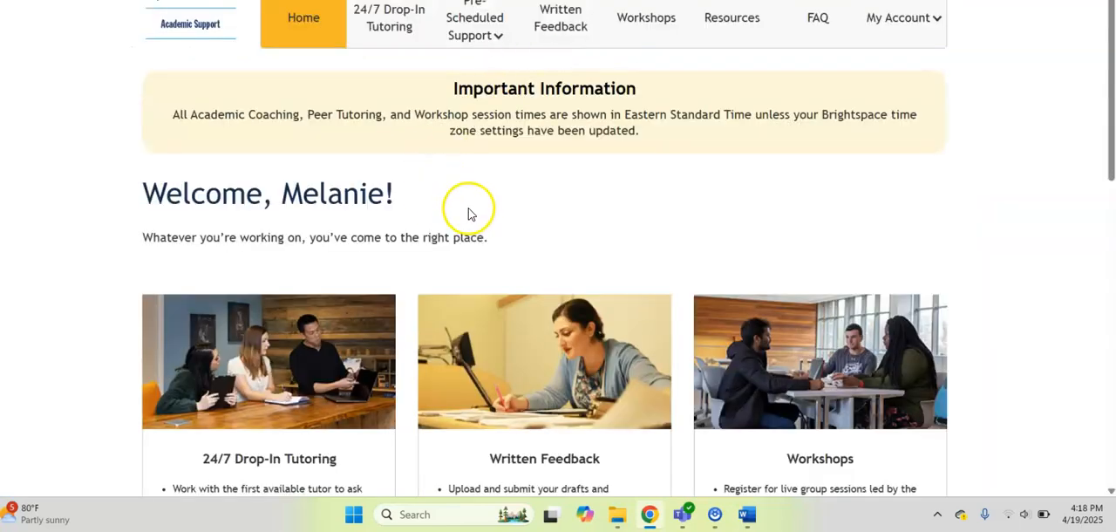
{"action": "scroll", "scroll_direction": "down", "scroll_amount": 3}
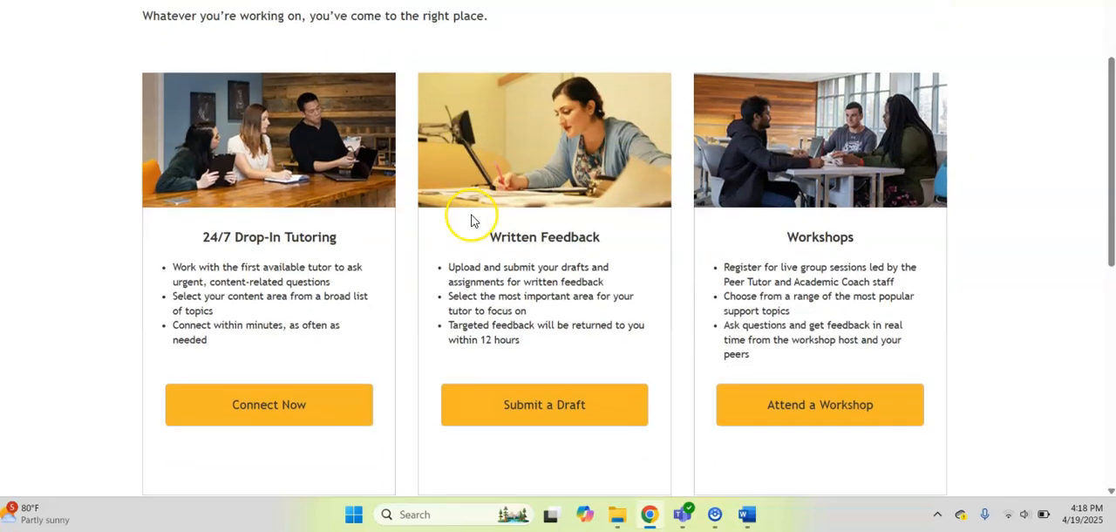
{"action": "mouse_move", "coordinate": [475, 223]}
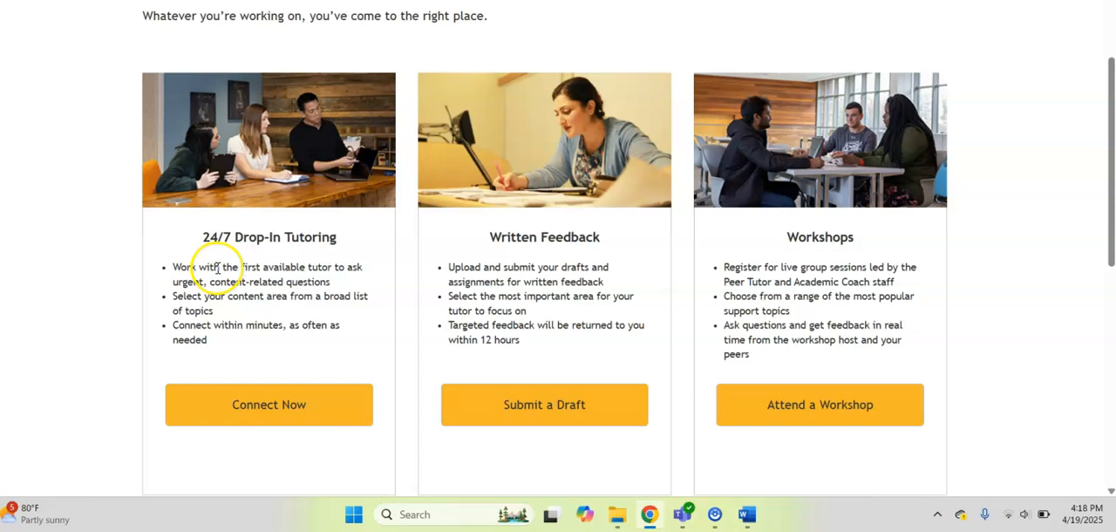
{"action": "mouse_move", "coordinate": [340, 287]}
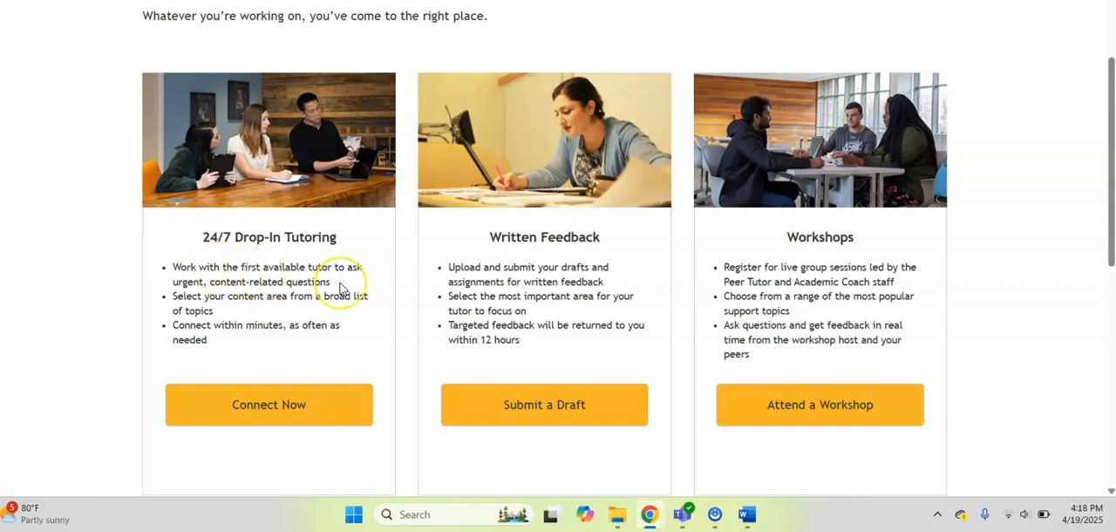
{"action": "mouse_move", "coordinate": [340, 288]}
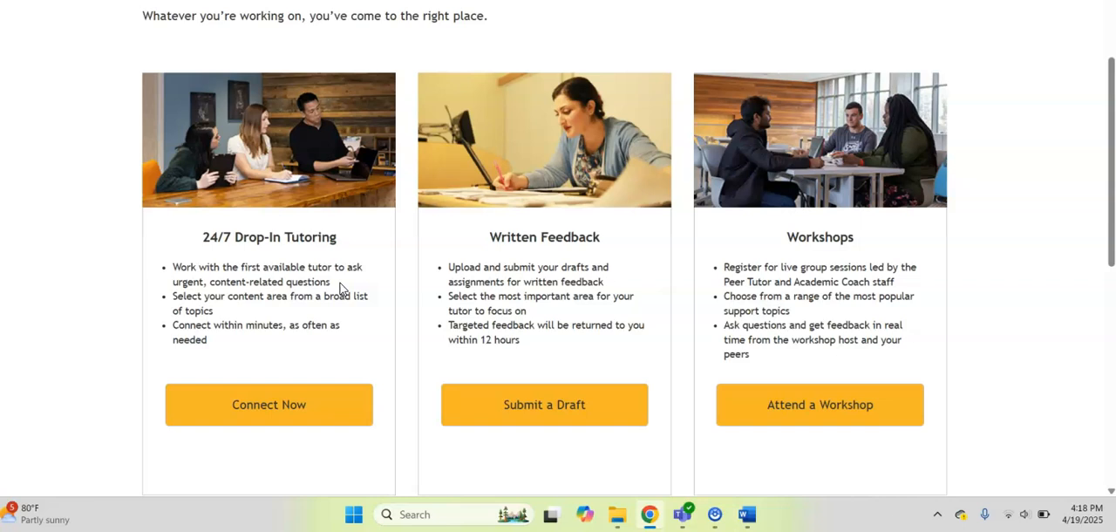
{"action": "mouse_move", "coordinate": [206, 397]}
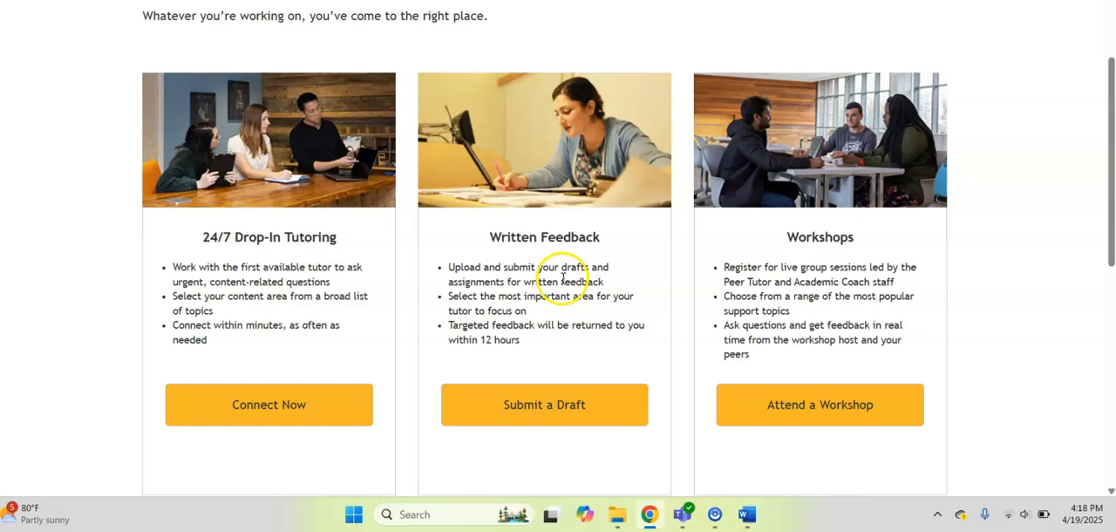
{"action": "mouse_move", "coordinate": [544, 404]}
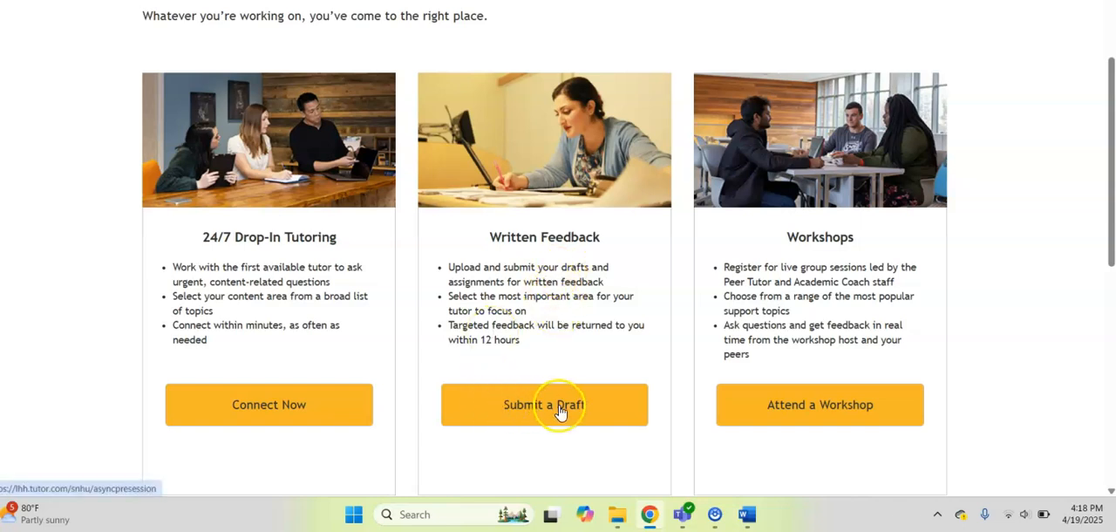
{"action": "mouse_move", "coordinate": [532, 276]}
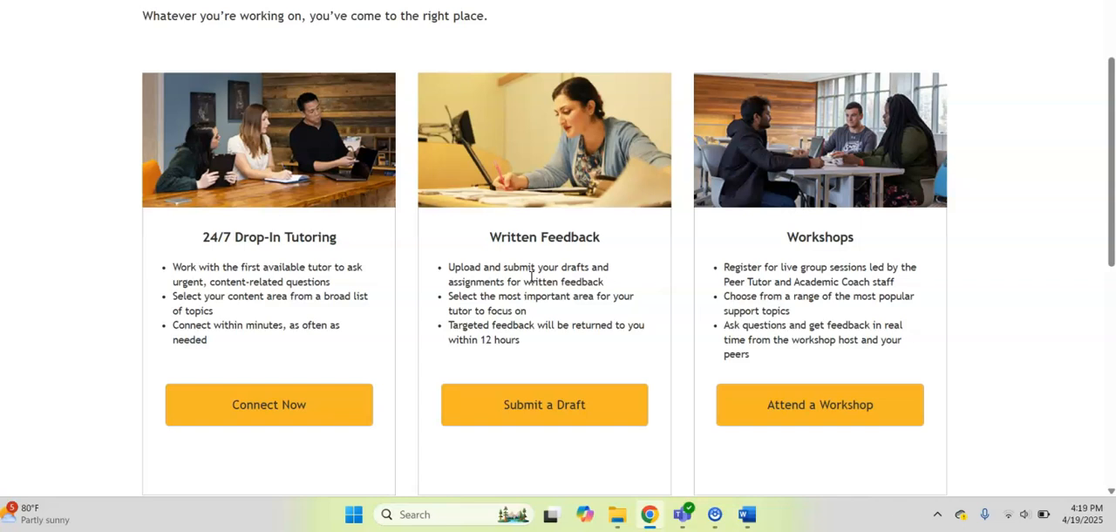
{"action": "mouse_move", "coordinate": [590, 321]}
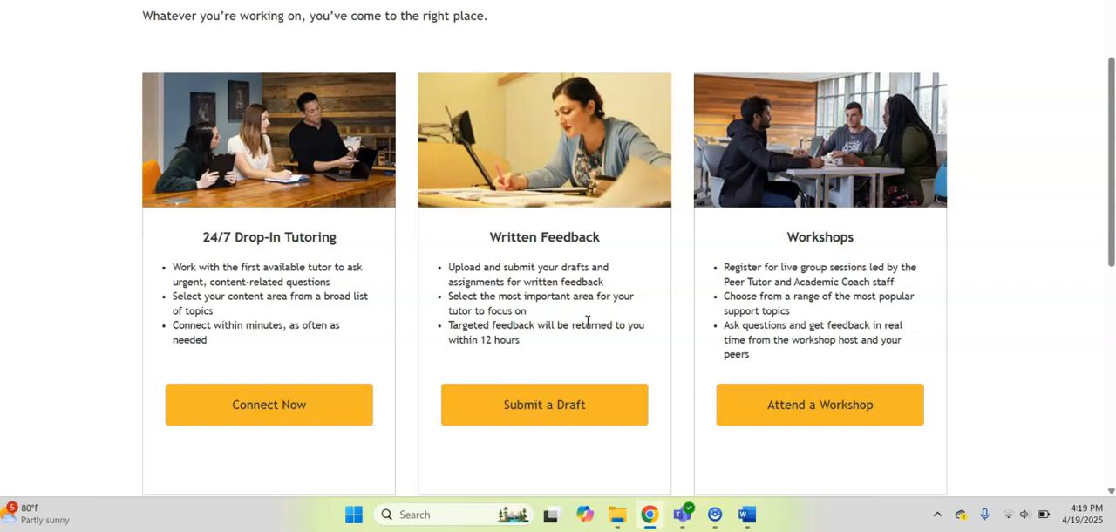
{"action": "mouse_move", "coordinate": [562, 367]}
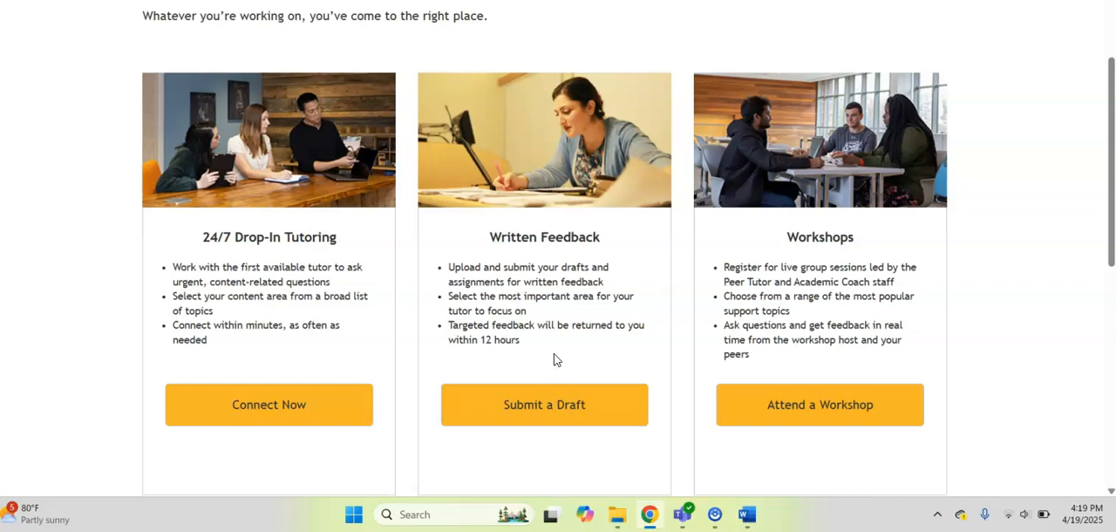
{"action": "mouse_move", "coordinate": [904, 283]}
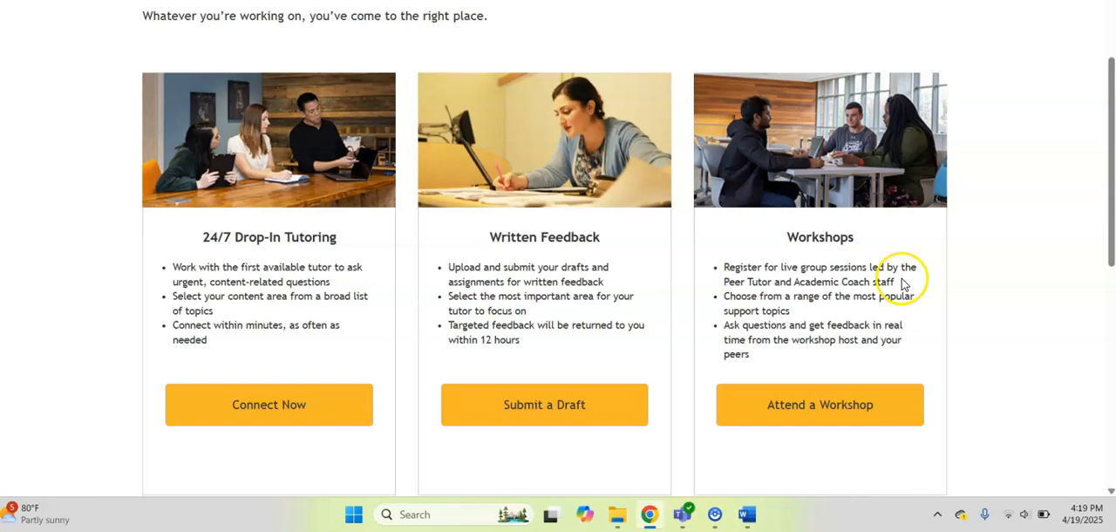
{"action": "mouse_move", "coordinate": [875, 366]}
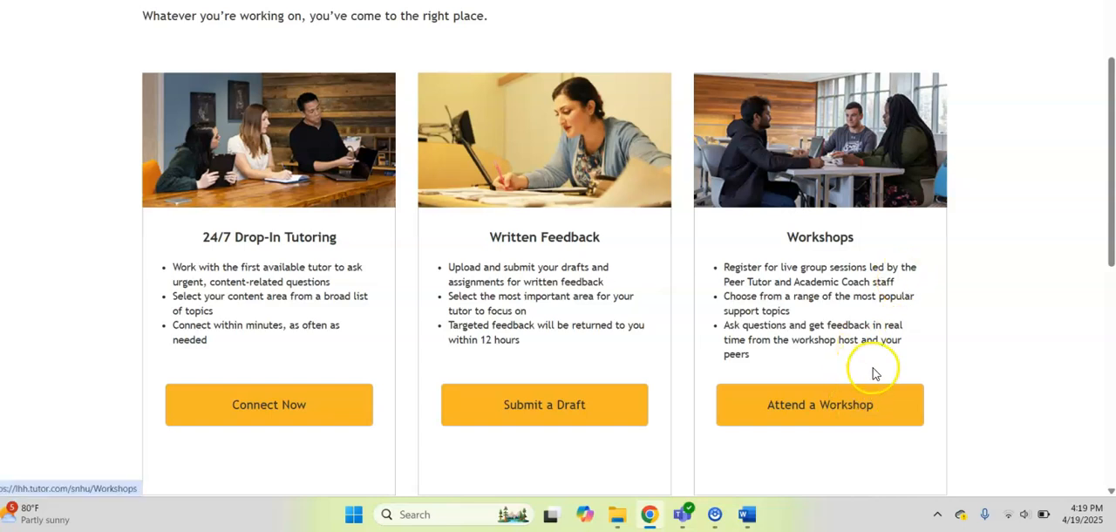
{"action": "mouse_move", "coordinate": [869, 300]}
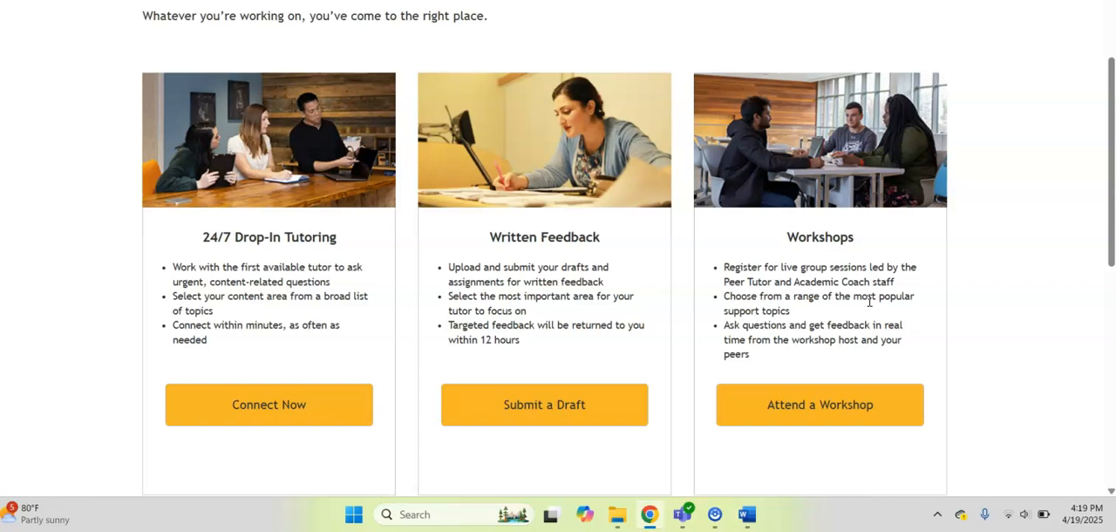
Review Peer Tutoring, Academic Coaching and FAQs, then return to Online Student Services.
{"action": "scroll", "scroll_direction": "down", "scroll_amount": 3}
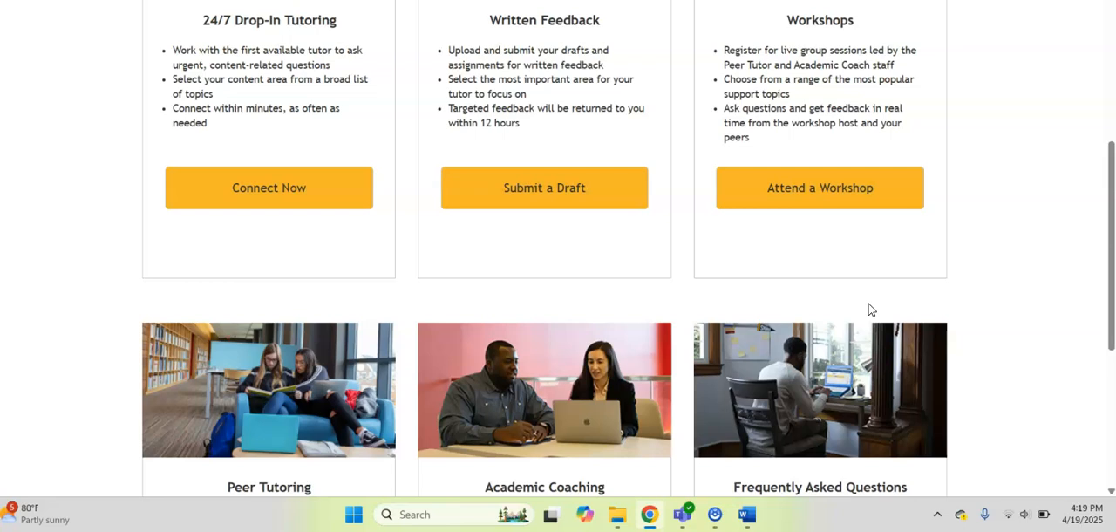
{"action": "scroll", "scroll_direction": "down", "scroll_amount": 3}
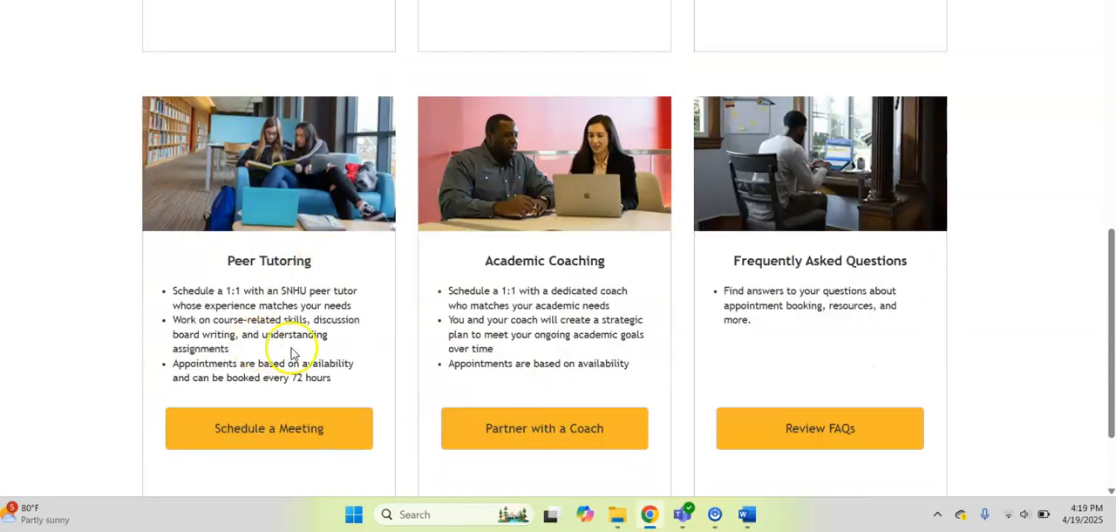
{"action": "mouse_move", "coordinate": [174, 318]}
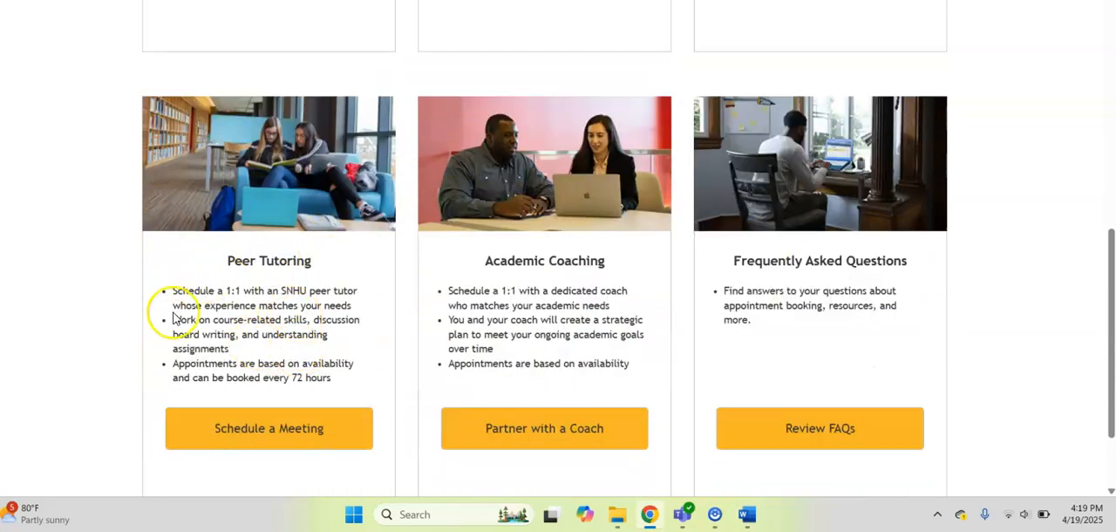
{"action": "mouse_move", "coordinate": [349, 319]}
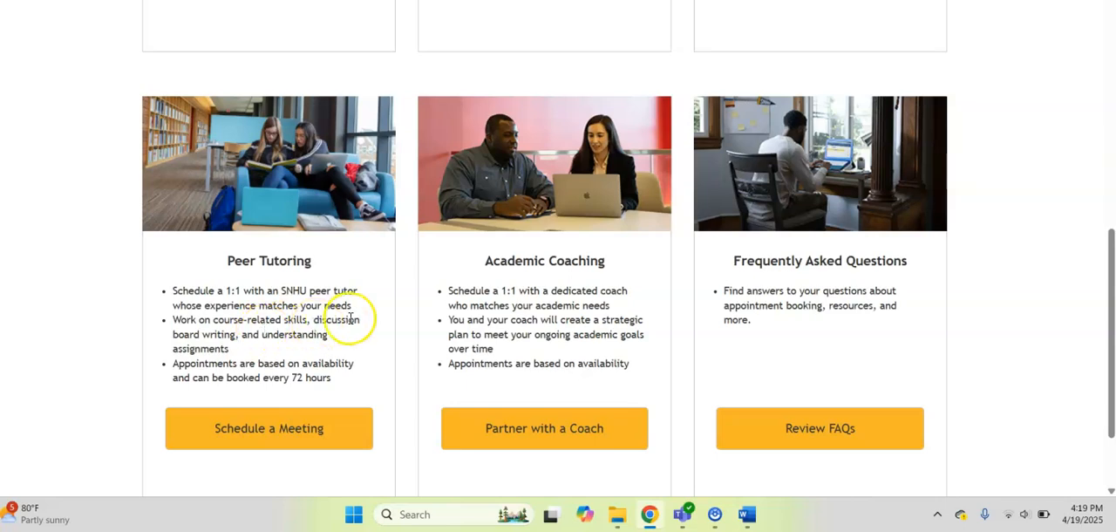
{"action": "mouse_move", "coordinate": [351, 317]}
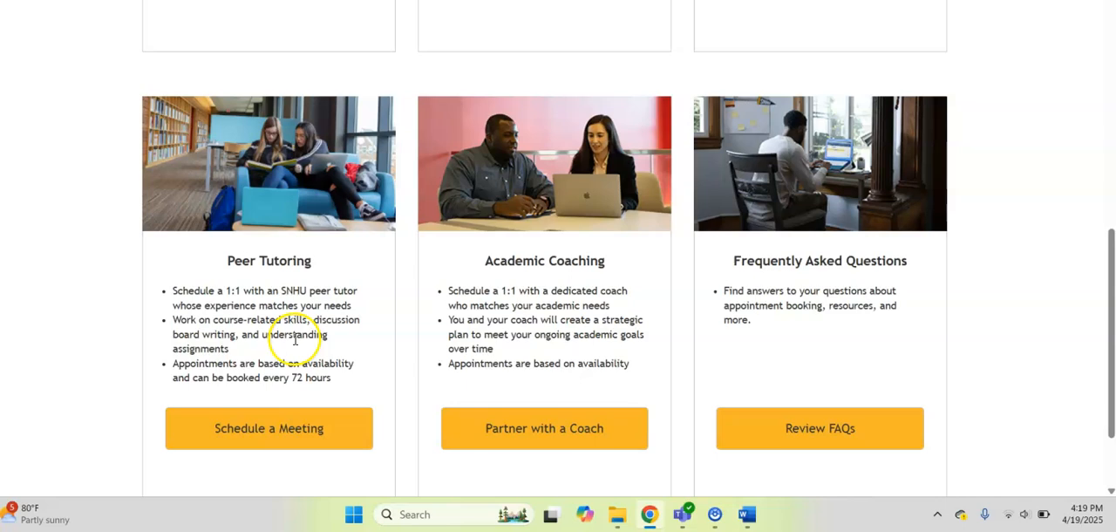
{"action": "mouse_move", "coordinate": [619, 334]}
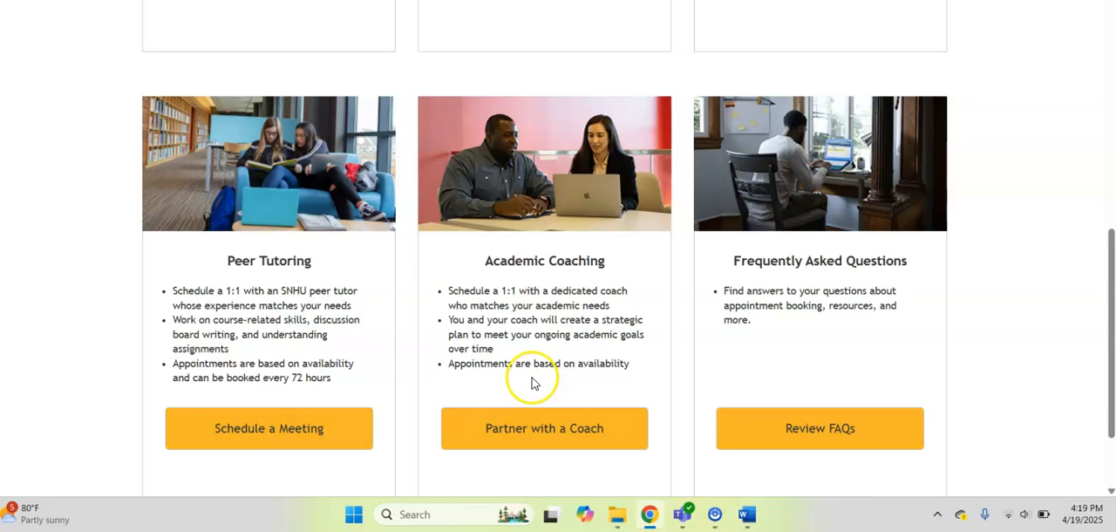
{"action": "mouse_move", "coordinate": [621, 380]}
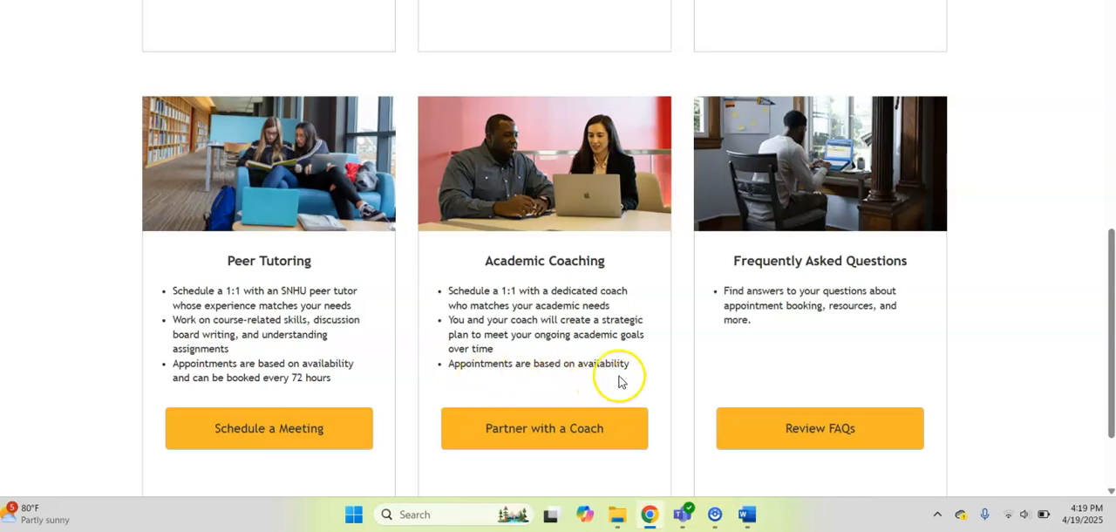
{"action": "mouse_move", "coordinate": [544, 429]}
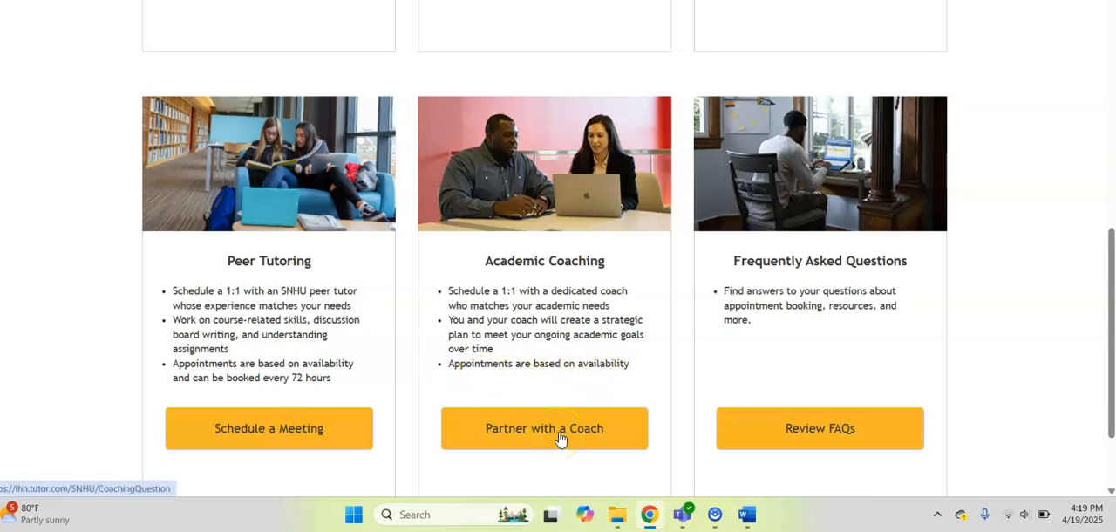
{"action": "scroll", "scroll_direction": "up", "scroll_amount": 3}
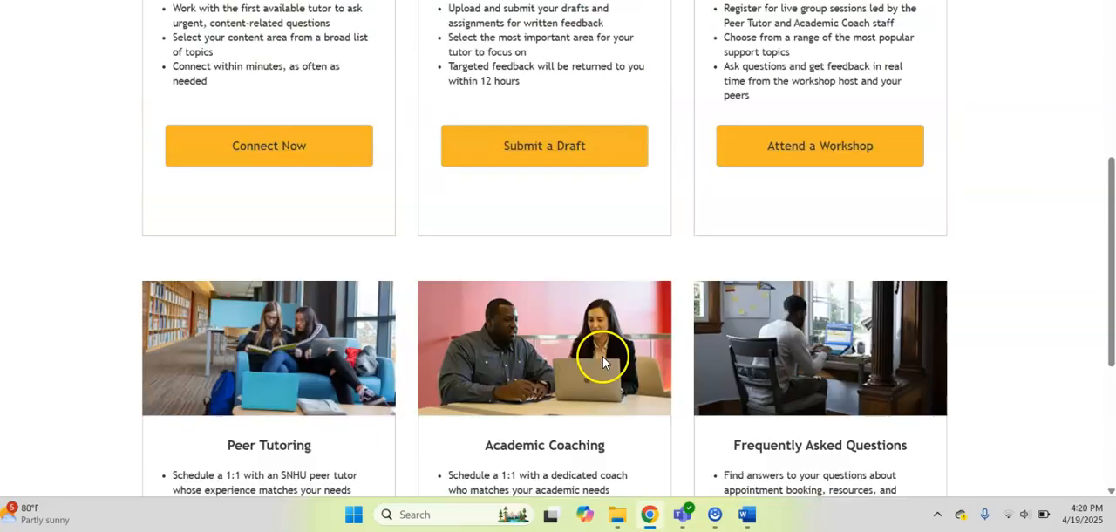
{"action": "scroll", "scroll_direction": "up", "scroll_amount": 3}
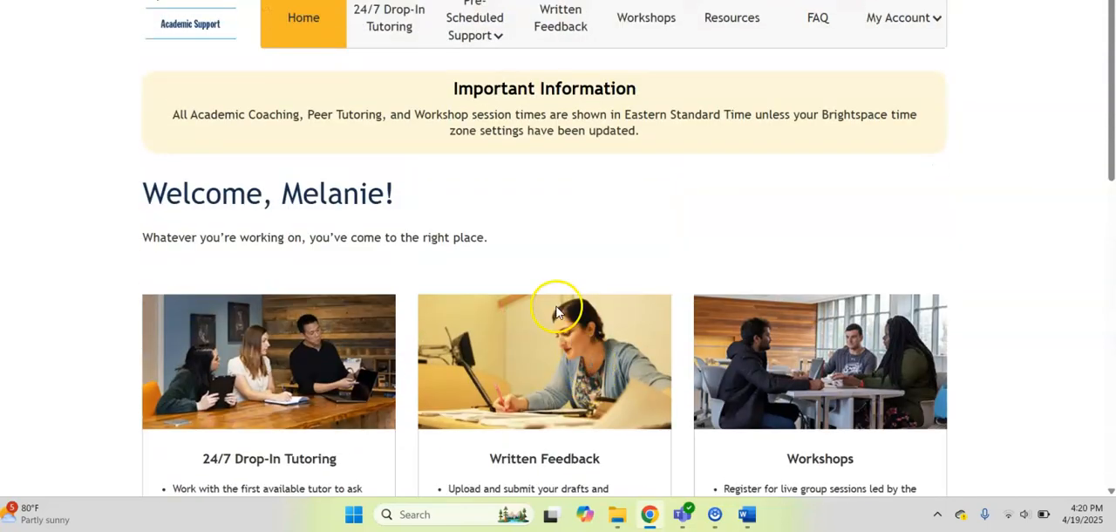
{"action": "left_click", "coordinate": [561, 49]}
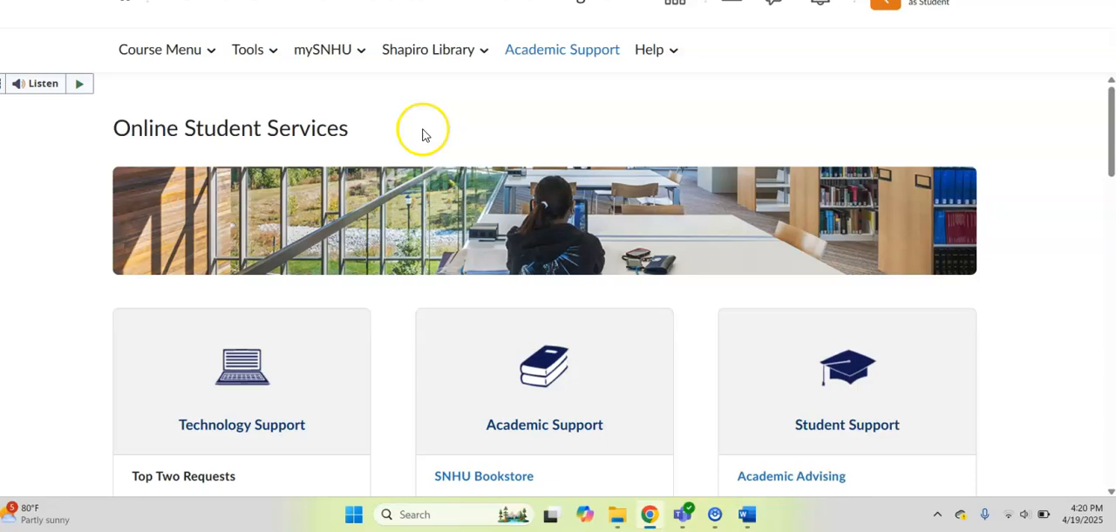
{"action": "mouse_move", "coordinate": [521, 115]}
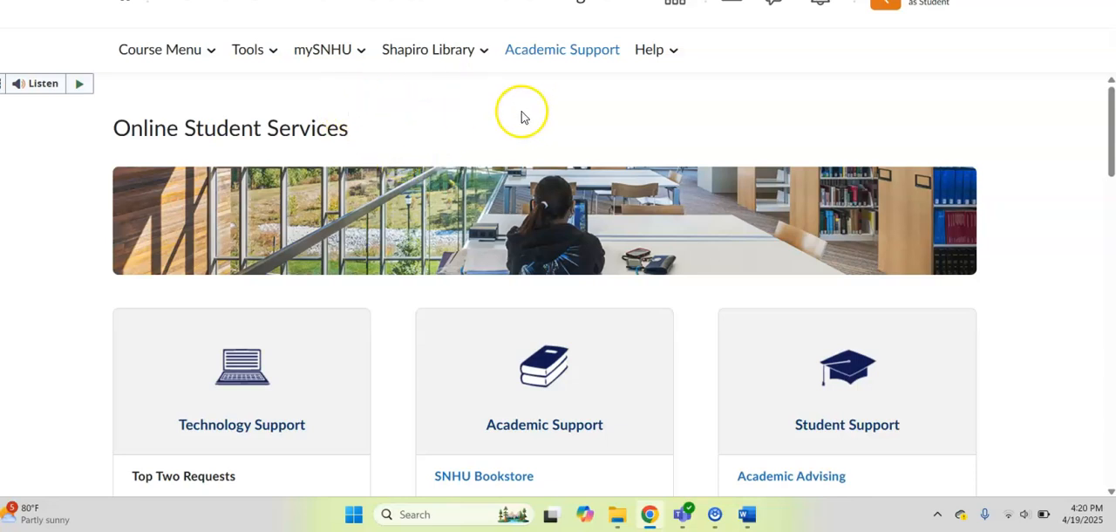
{"action": "mouse_move", "coordinate": [653, 49]}
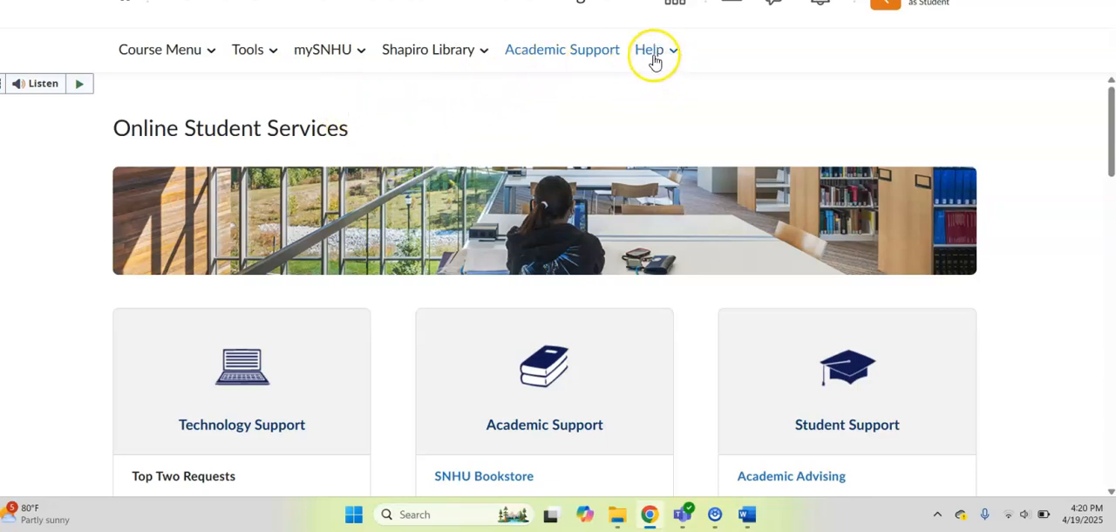
{"action": "mouse_move", "coordinate": [666, 54]}
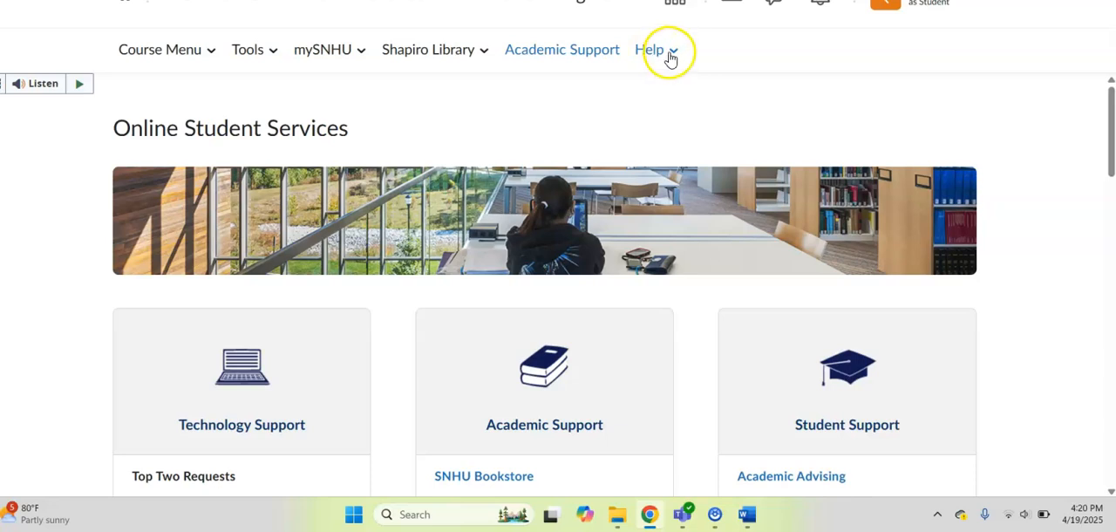
{"action": "left_click", "coordinate": [651, 49]}
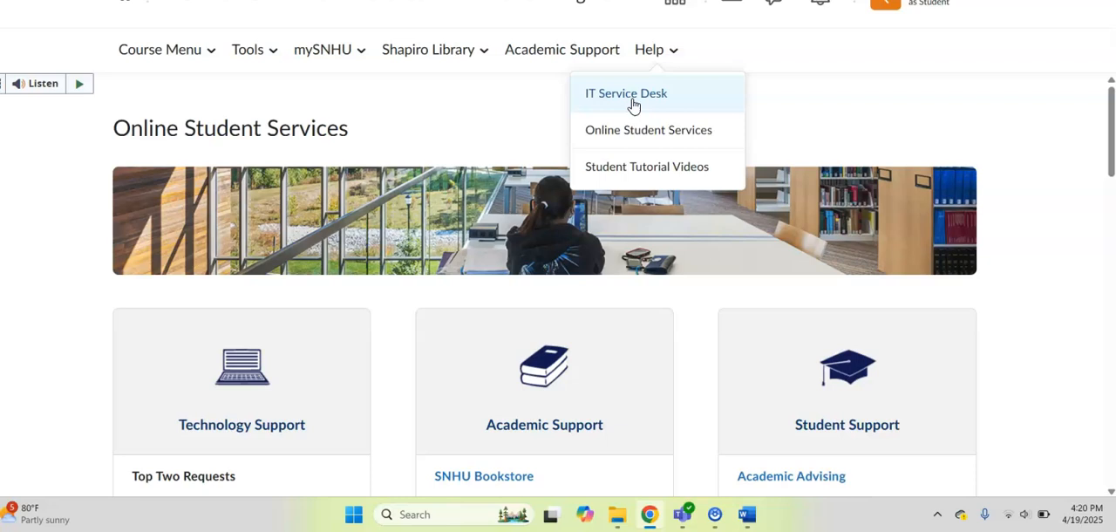
{"action": "mouse_move", "coordinate": [619, 129]}
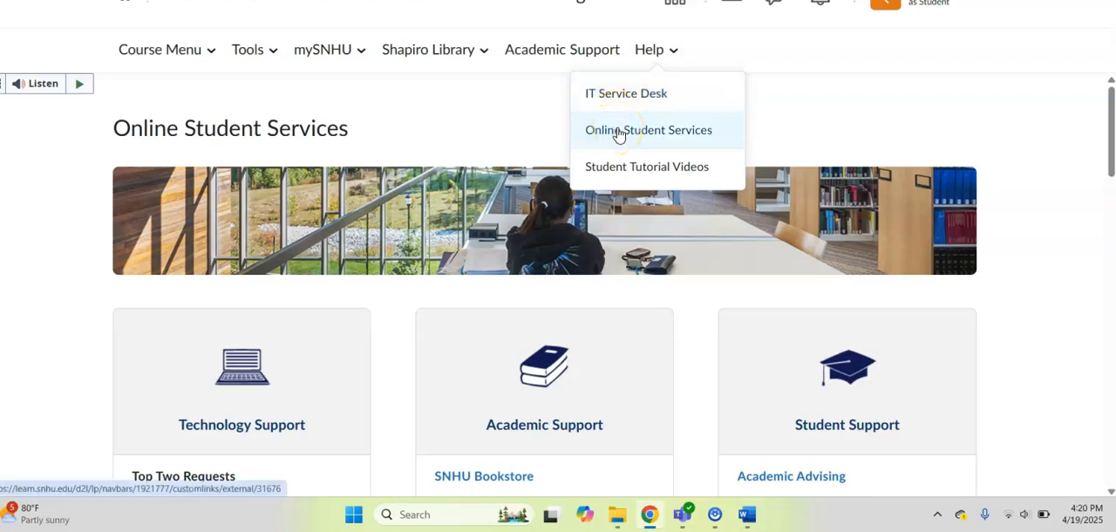
{"action": "left_click", "coordinate": [649, 129]}
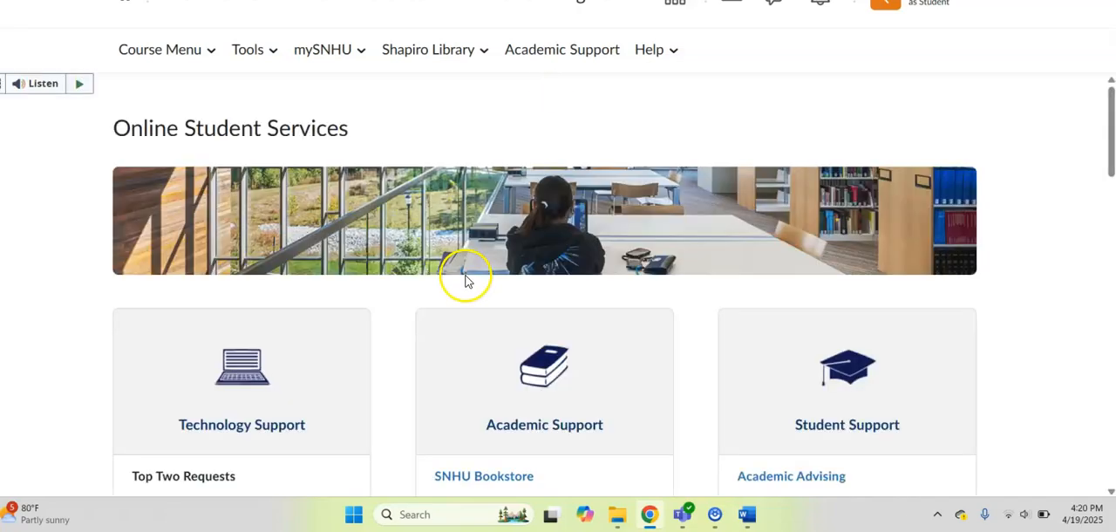
Read the bookstore, library, orientation and financial services cards down to Office 365 & Other Software.
{"action": "scroll", "scroll_direction": "down", "scroll_amount": 3}
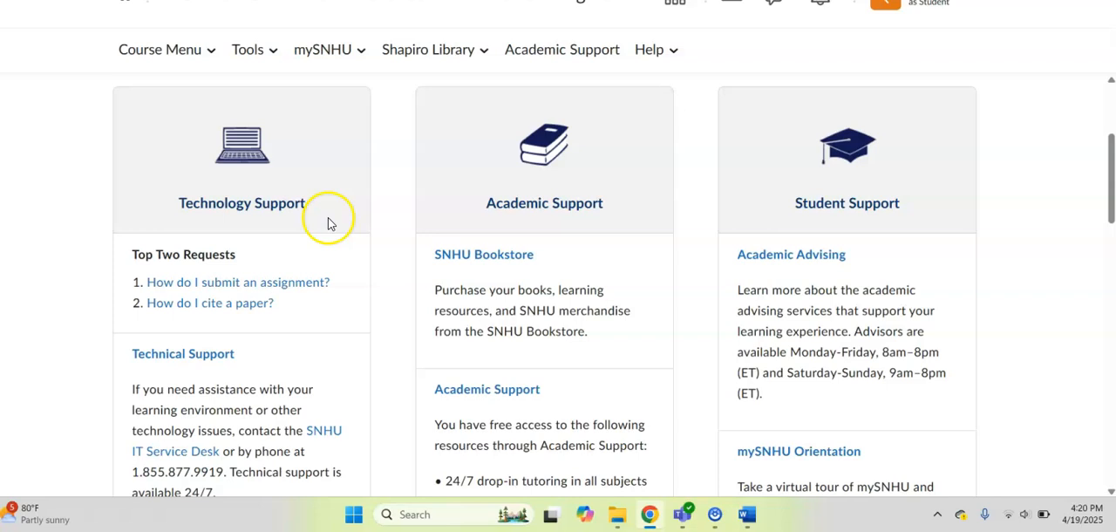
{"action": "mouse_move", "coordinate": [209, 353]}
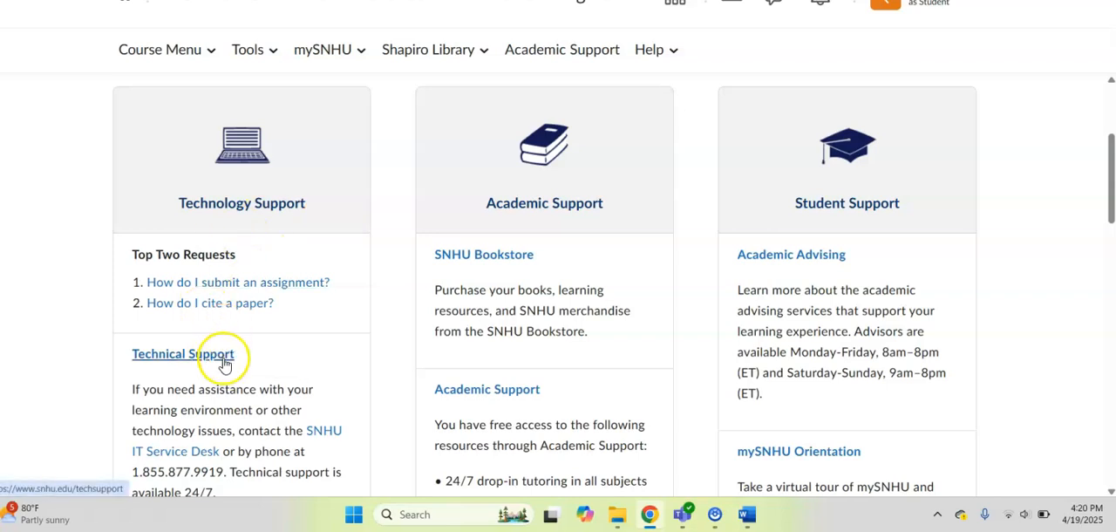
{"action": "mouse_move", "coordinate": [276, 360]}
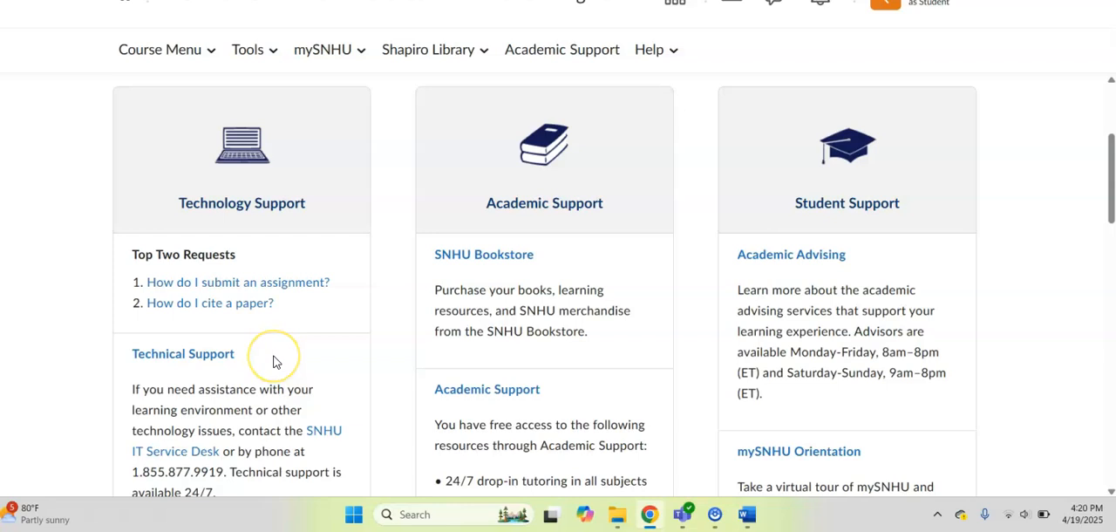
{"action": "mouse_move", "coordinate": [272, 359]}
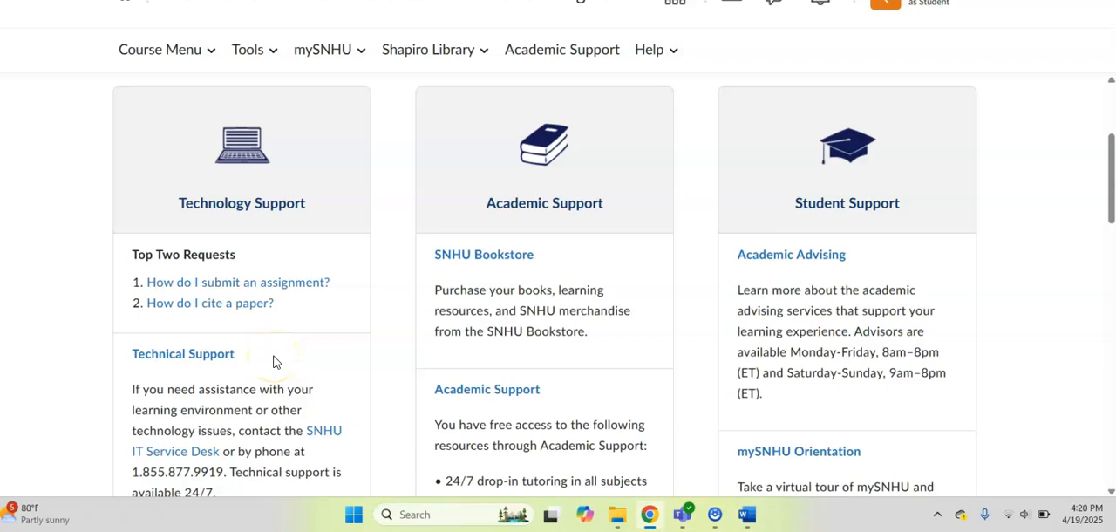
{"action": "mouse_move", "coordinate": [485, 255]}
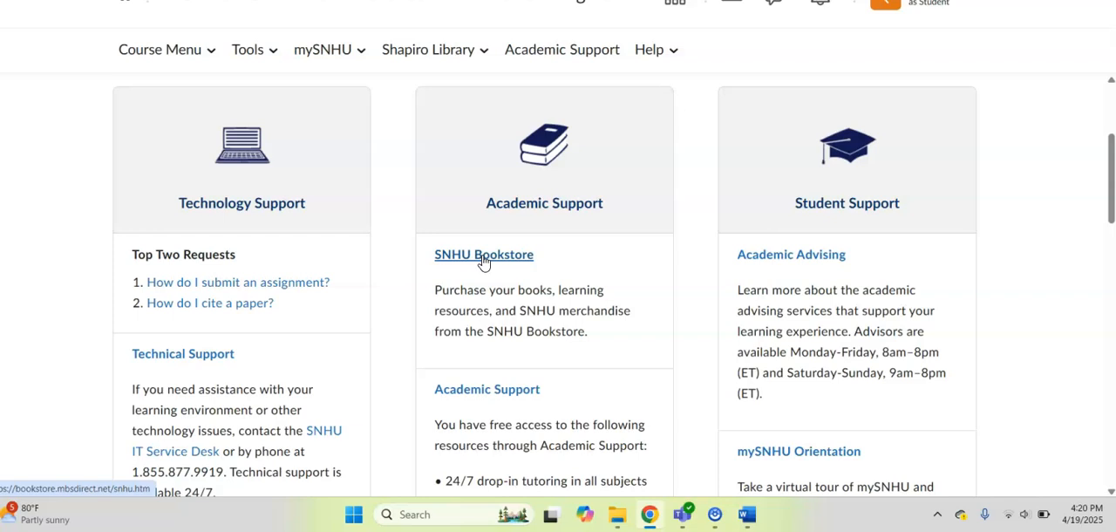
{"action": "mouse_move", "coordinate": [649, 265]}
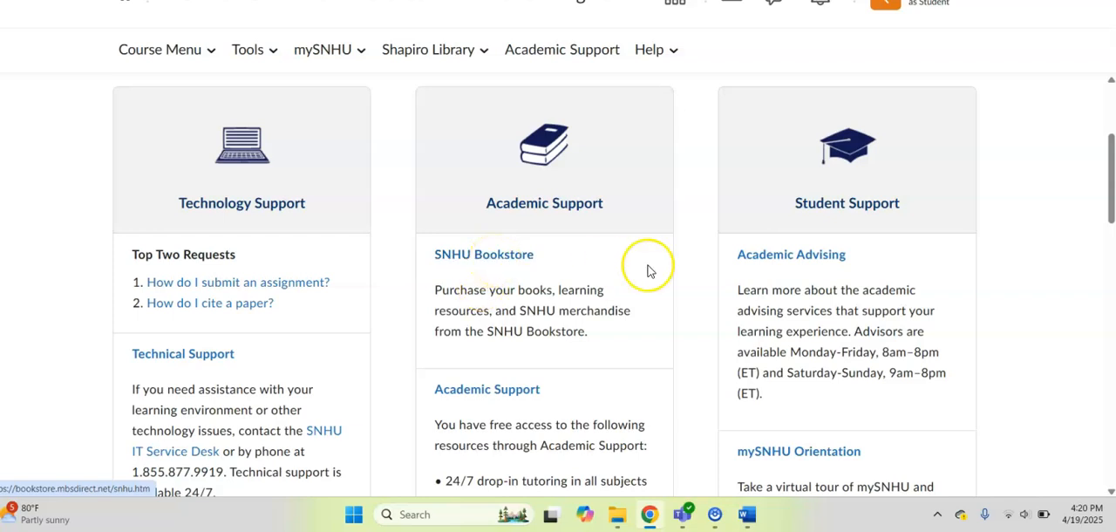
{"action": "scroll", "scroll_direction": "down", "scroll_amount": 3}
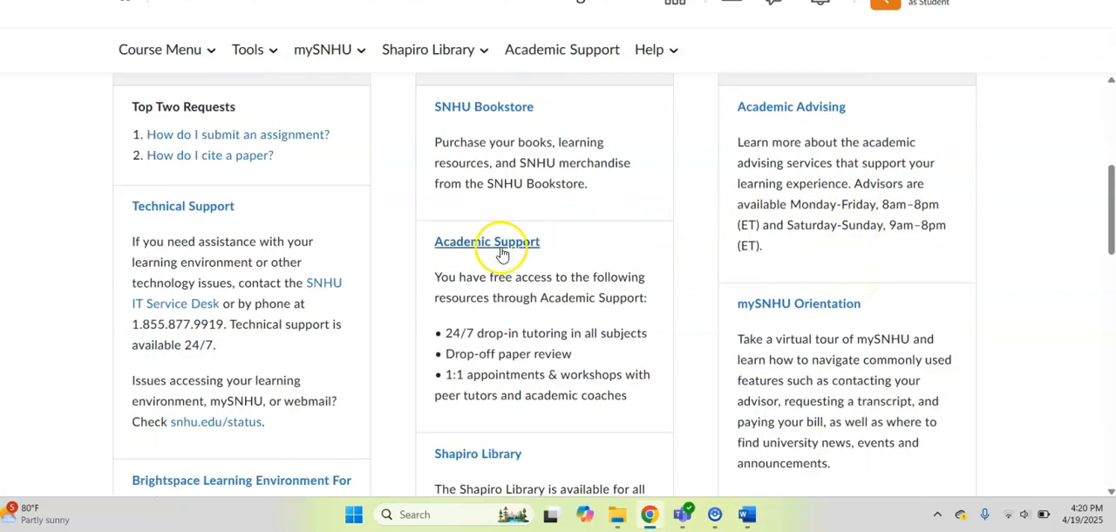
{"action": "scroll", "scroll_direction": "down", "scroll_amount": 3}
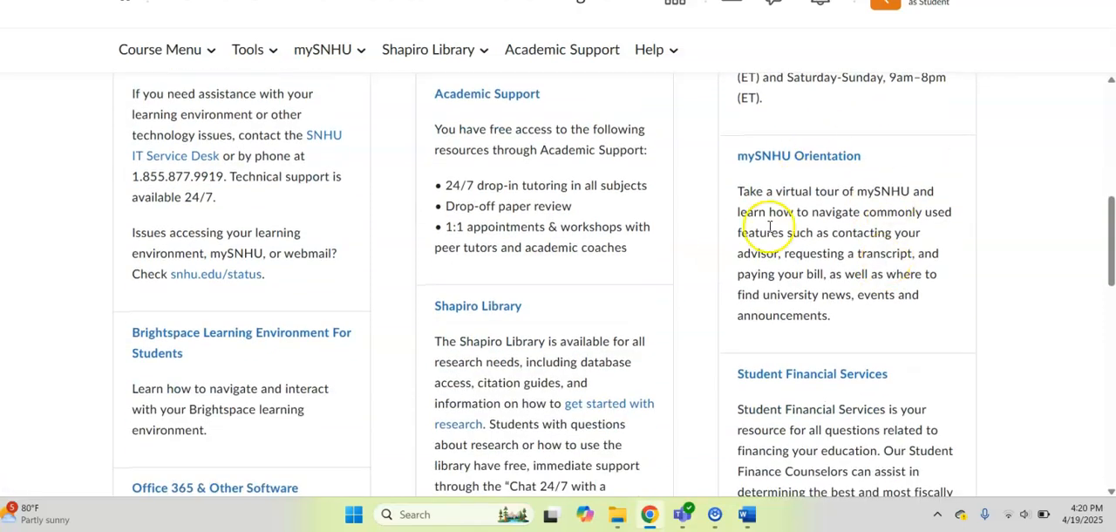
{"action": "mouse_move", "coordinate": [853, 229]}
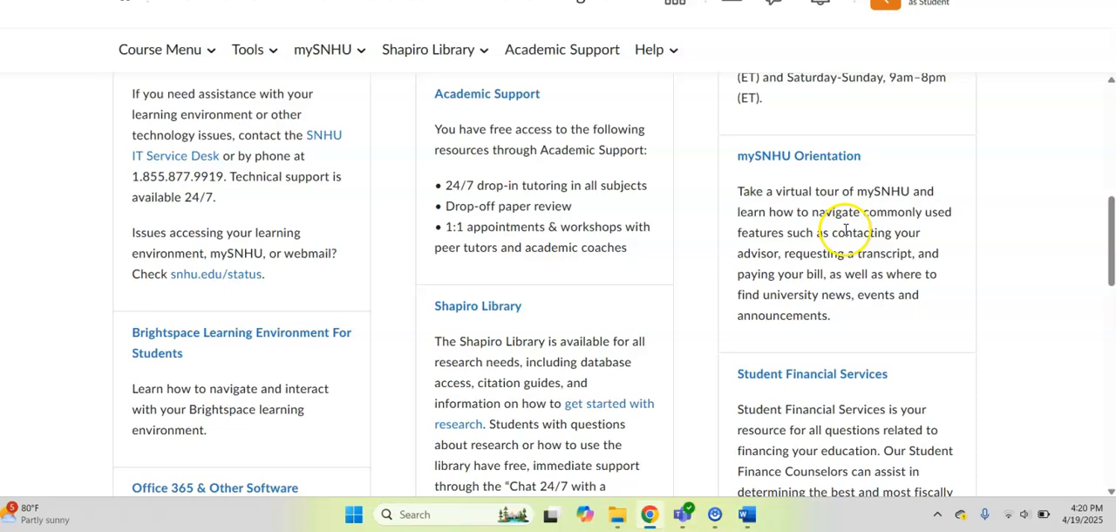
{"action": "scroll", "scroll_direction": "down", "scroll_amount": 3}
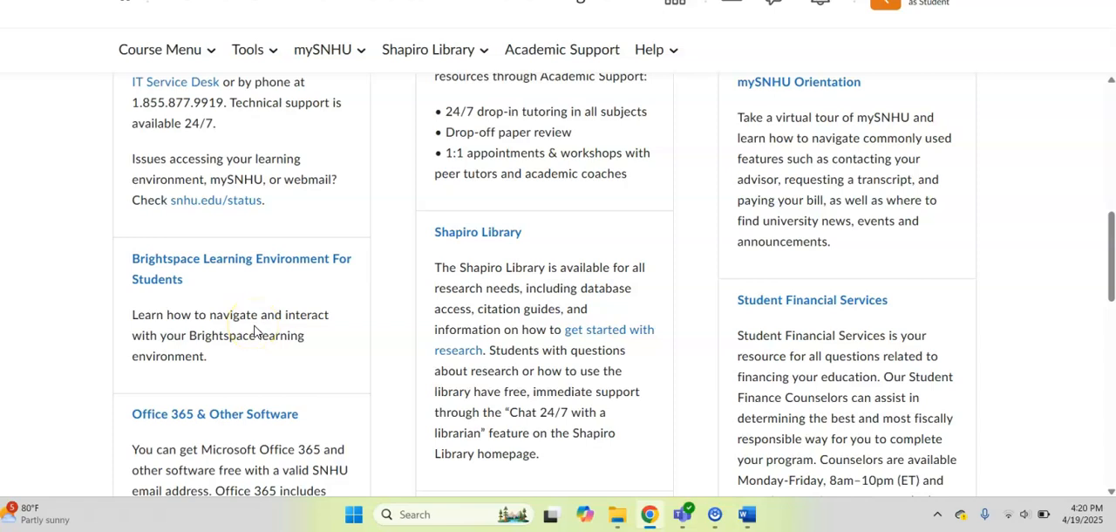
{"action": "mouse_move", "coordinate": [851, 333]}
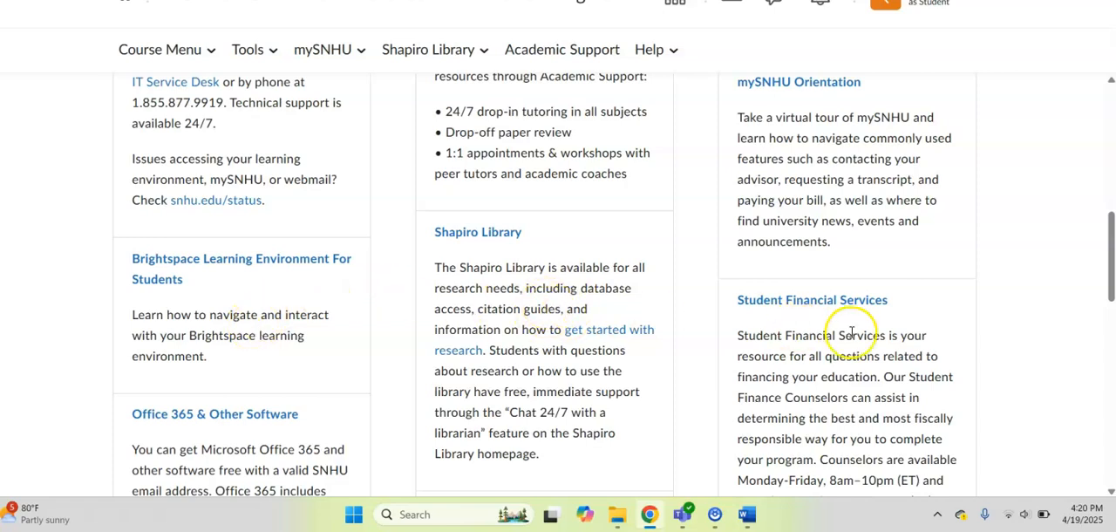
{"action": "scroll", "scroll_direction": "down", "scroll_amount": 3}
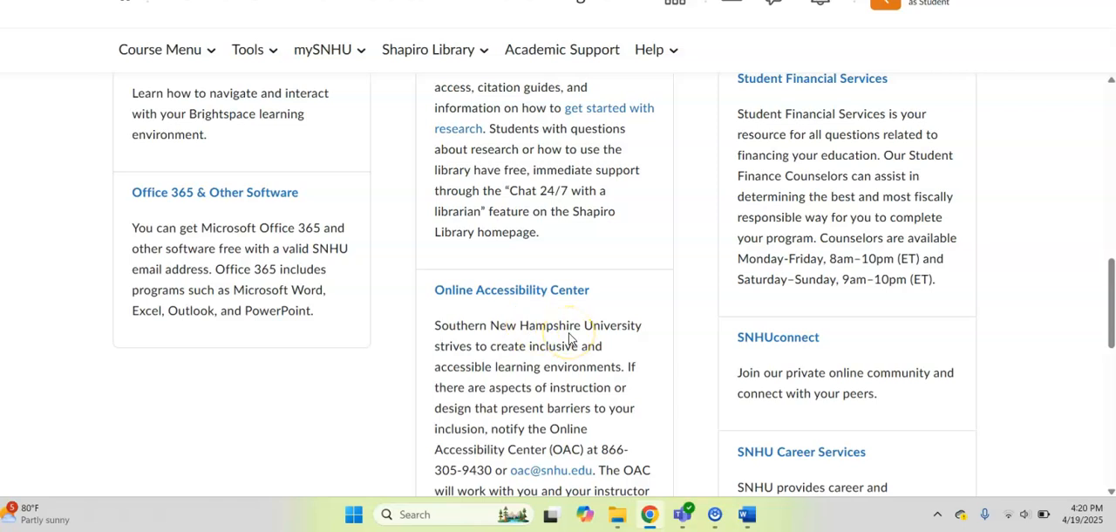
{"action": "mouse_move", "coordinate": [262, 231]}
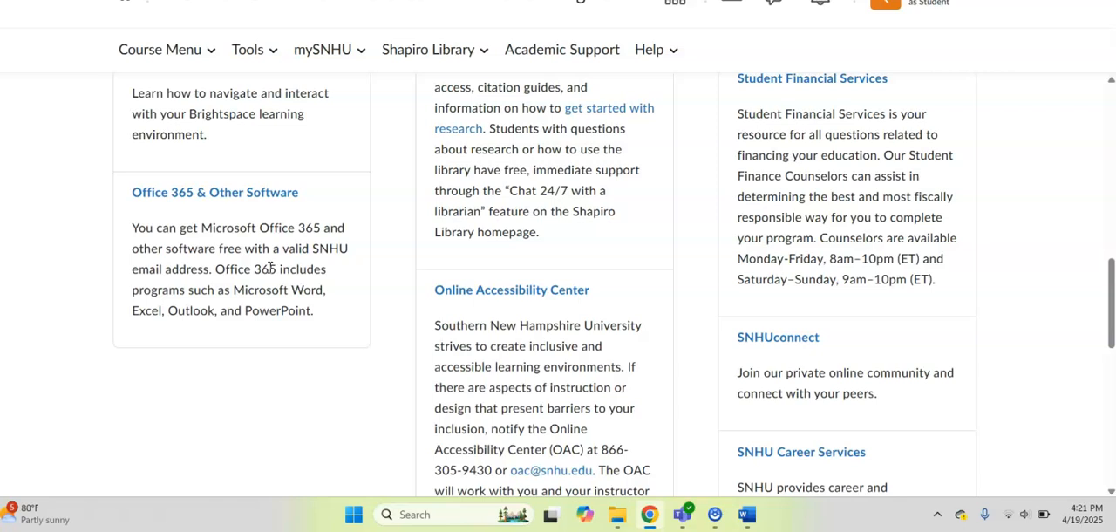
{"action": "mouse_move", "coordinate": [216, 202]}
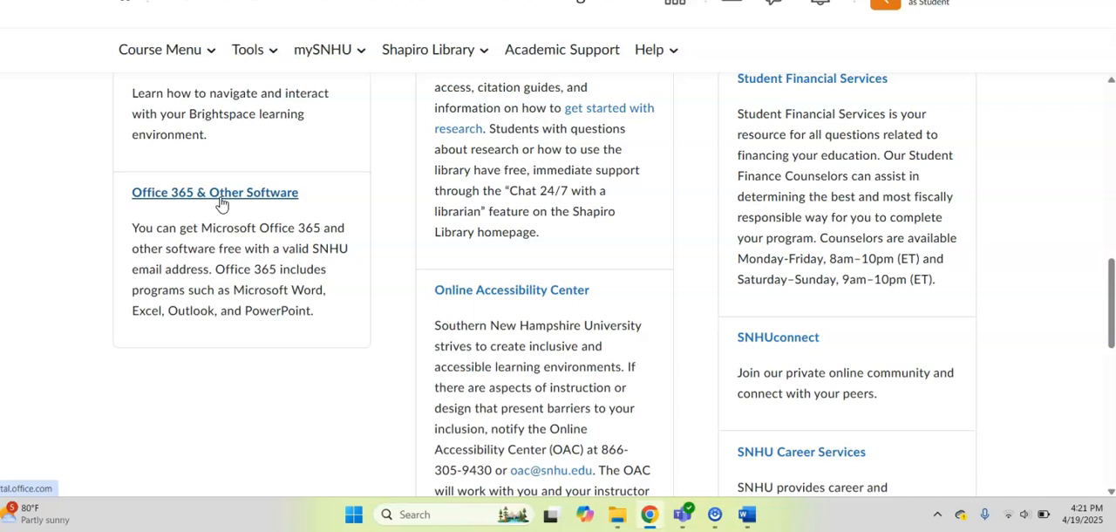
View the Online Accessibility Center, SNHUconnect and Career Services entries, then return to the page top.
{"action": "scroll", "scroll_direction": "down", "scroll_amount": 3}
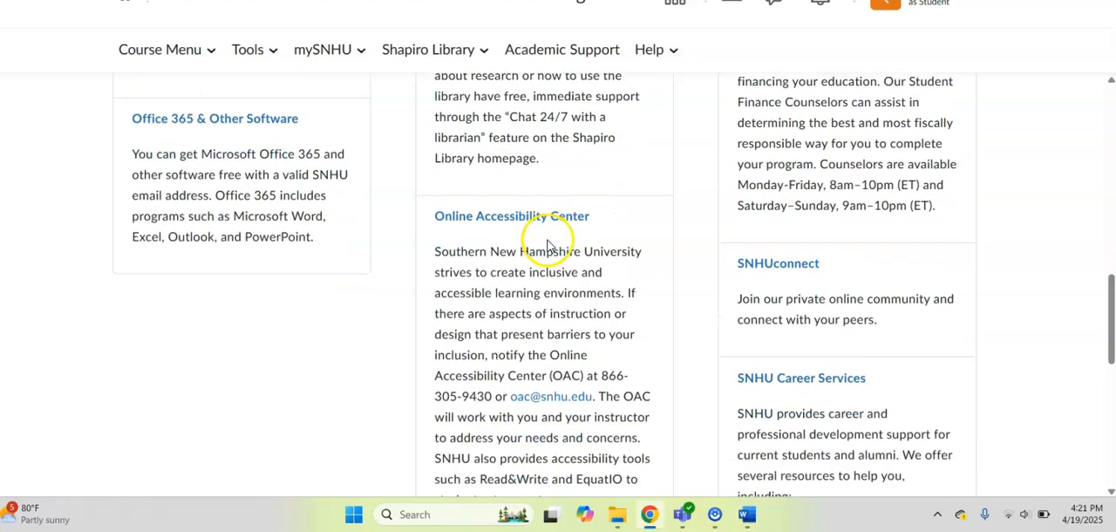
{"action": "scroll", "scroll_direction": "down", "scroll_amount": 3}
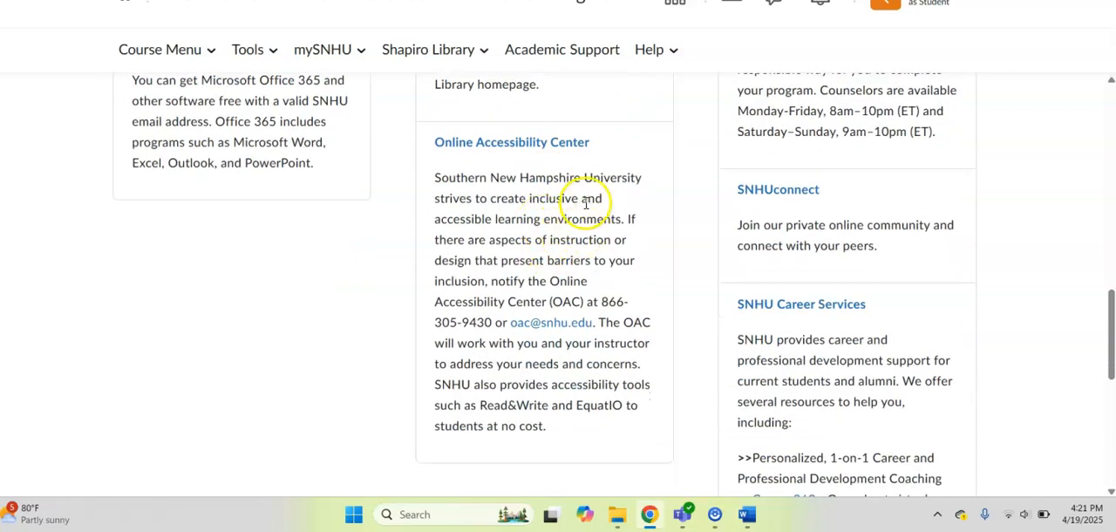
{"action": "mouse_move", "coordinate": [774, 311]}
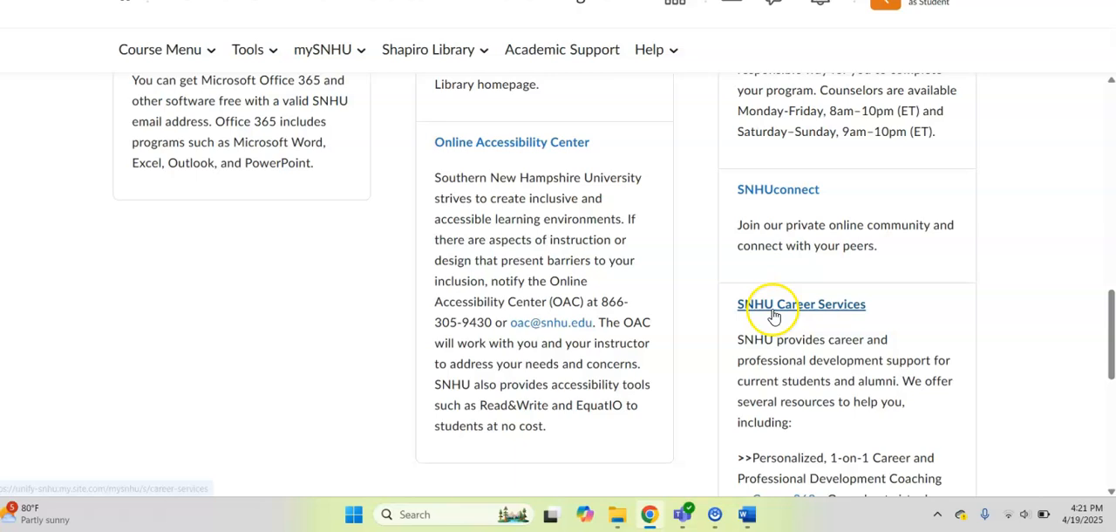
{"action": "mouse_move", "coordinate": [857, 337]}
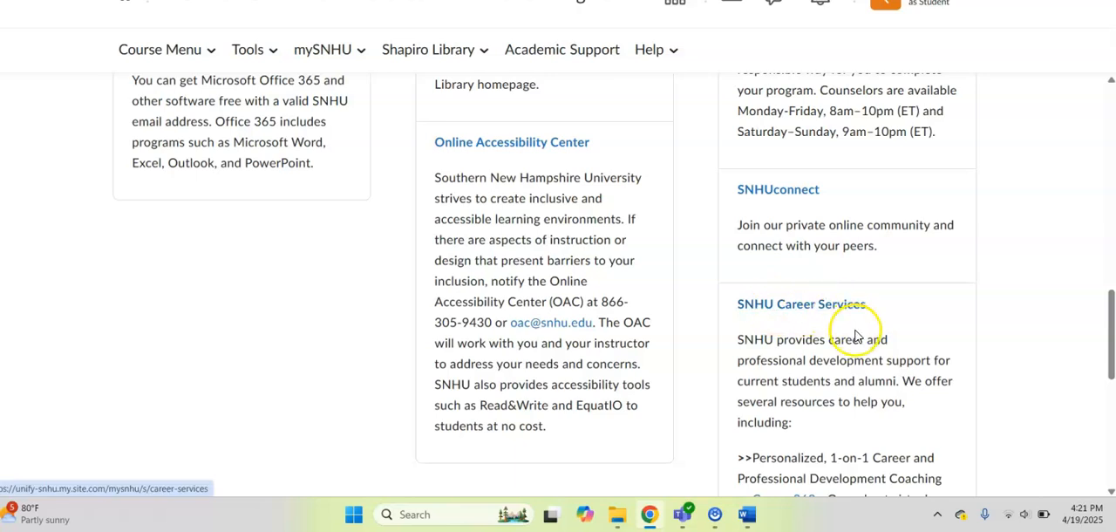
{"action": "mouse_move", "coordinate": [795, 225]}
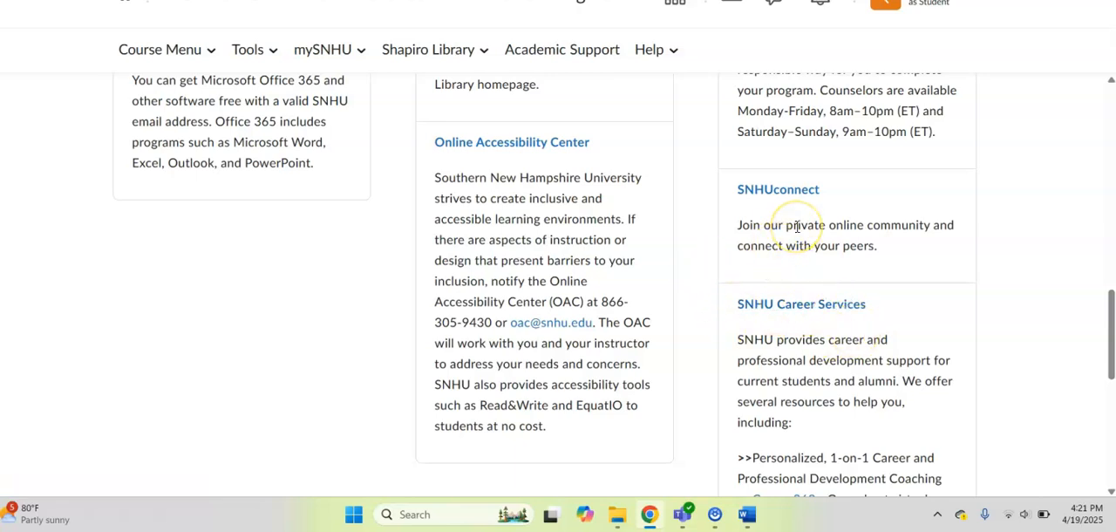
{"action": "mouse_move", "coordinate": [863, 231]}
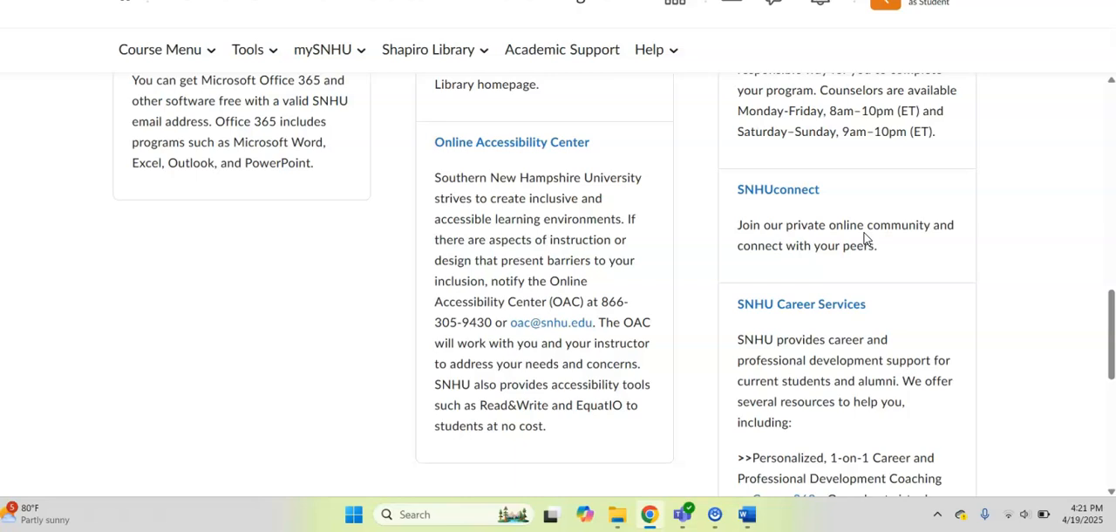
{"action": "mouse_move", "coordinate": [778, 188]}
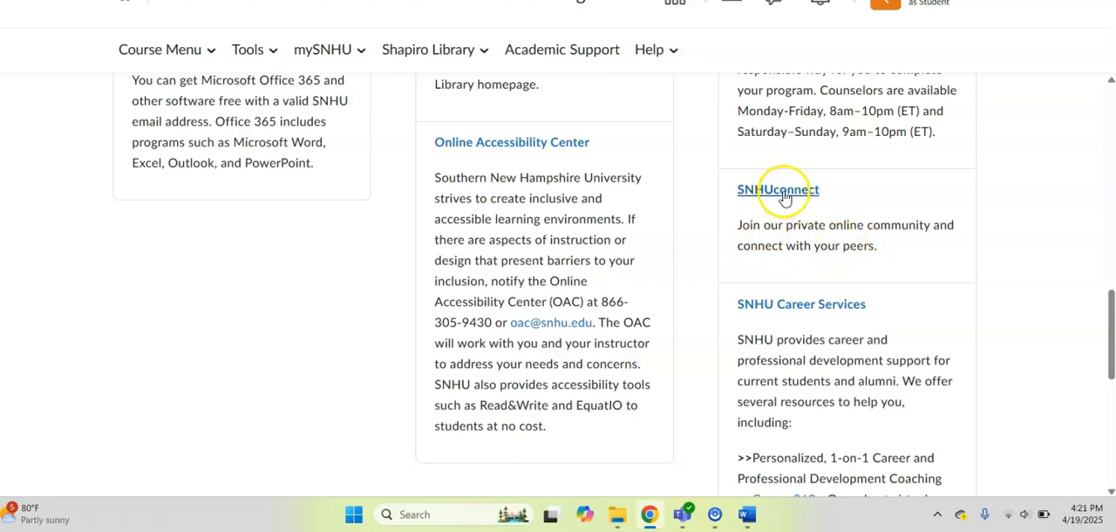
{"action": "mouse_move", "coordinate": [778, 188]}
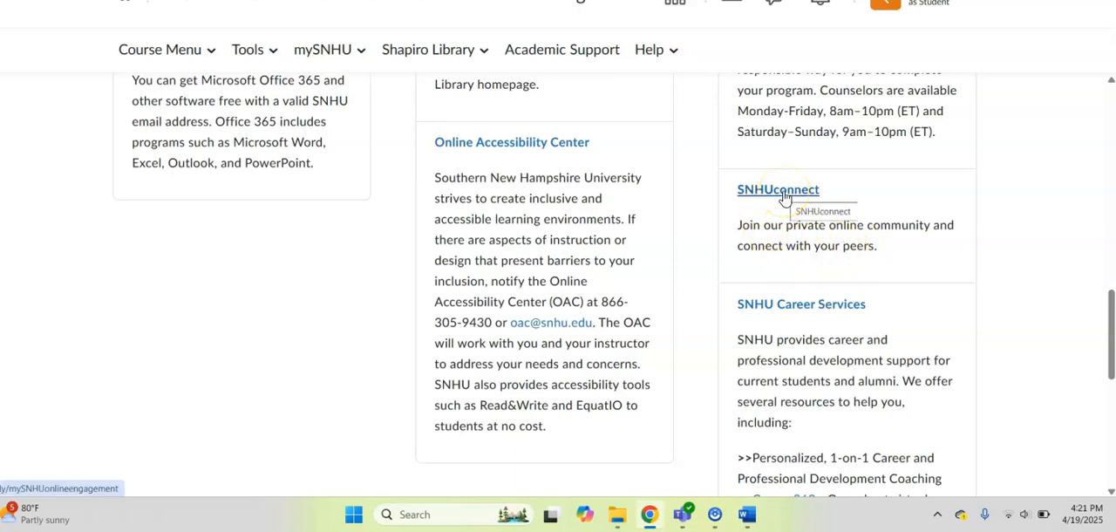
{"action": "mouse_move", "coordinate": [691, 212]}
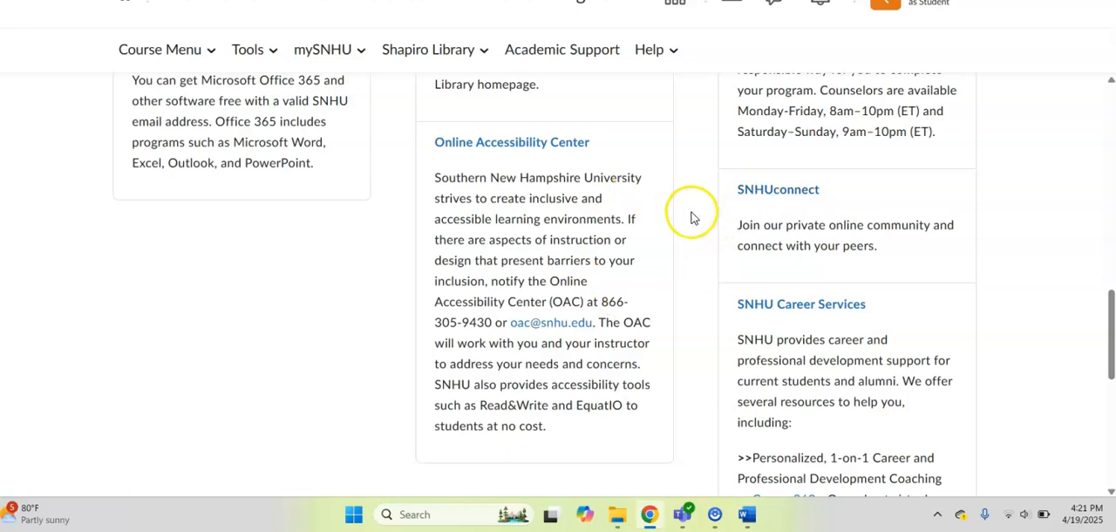
{"action": "scroll", "scroll_direction": "up", "scroll_amount": 3}
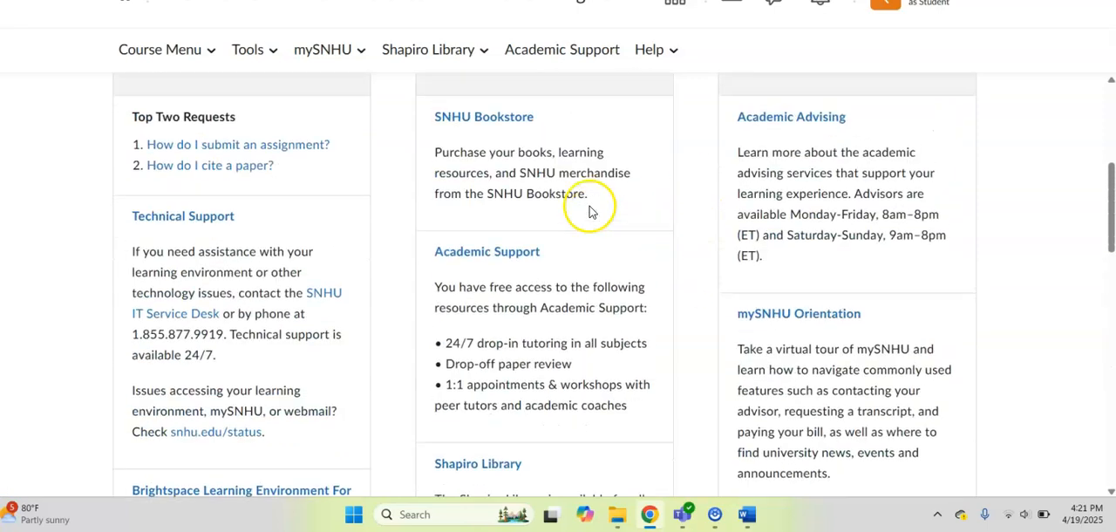
{"action": "scroll", "scroll_direction": "up", "scroll_amount": 3}
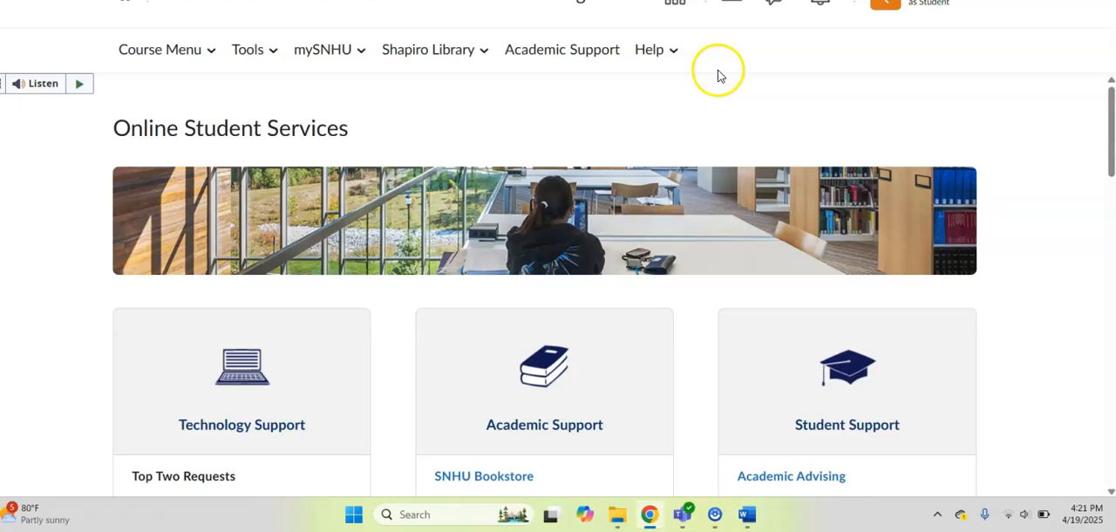
Choose Student Tutorial Videos from the navbar's Help menu.
{"action": "left_click", "coordinate": [649, 49]}
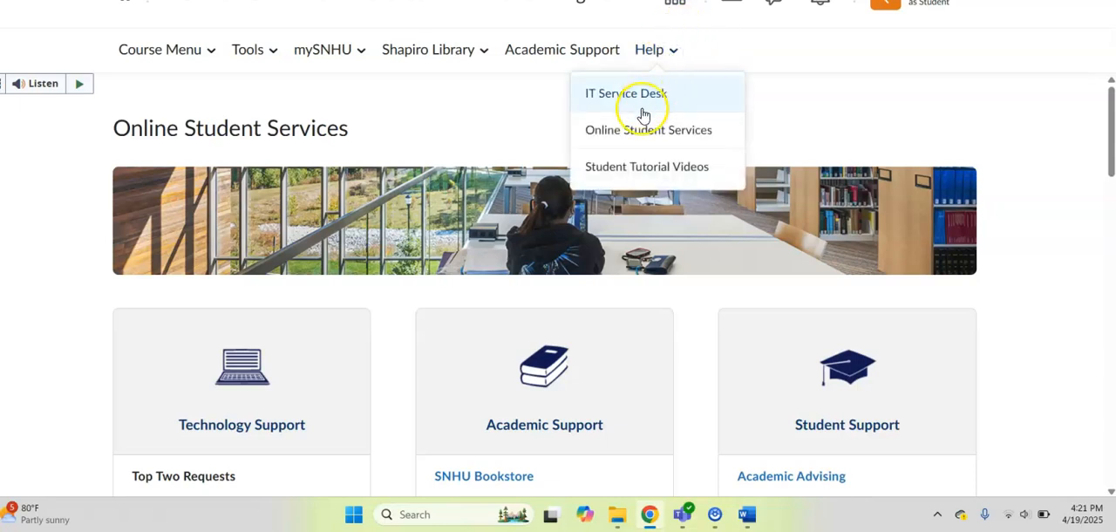
{"action": "mouse_move", "coordinate": [648, 168]}
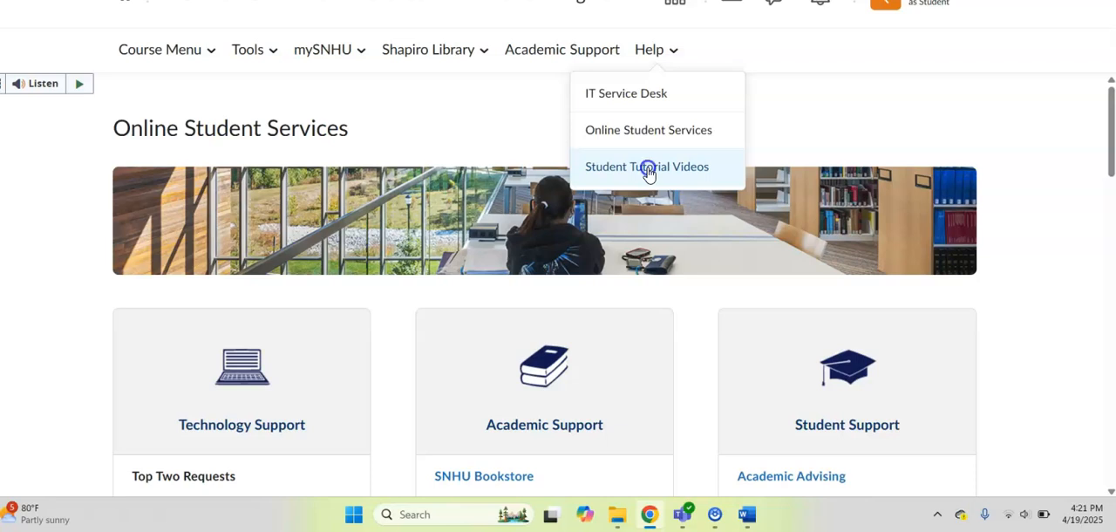
{"action": "left_click", "coordinate": [646, 168]}
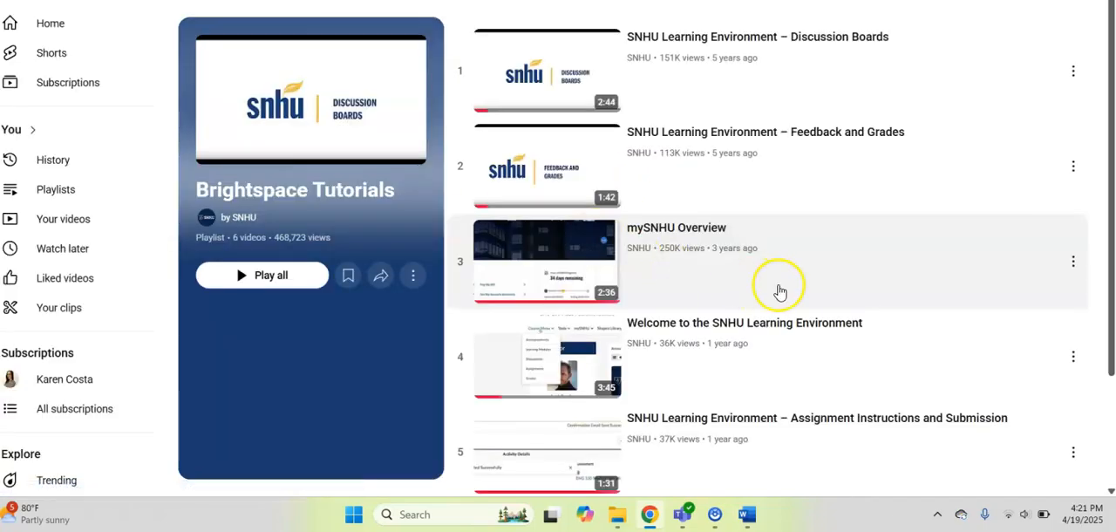
{"action": "mouse_move", "coordinate": [558, 199]}
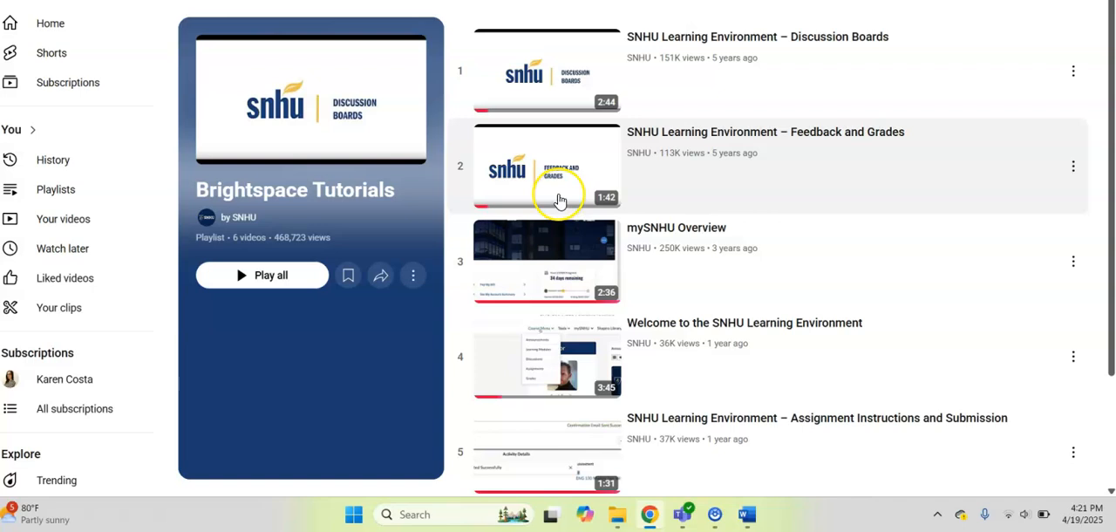
{"action": "mouse_move", "coordinate": [537, 70]}
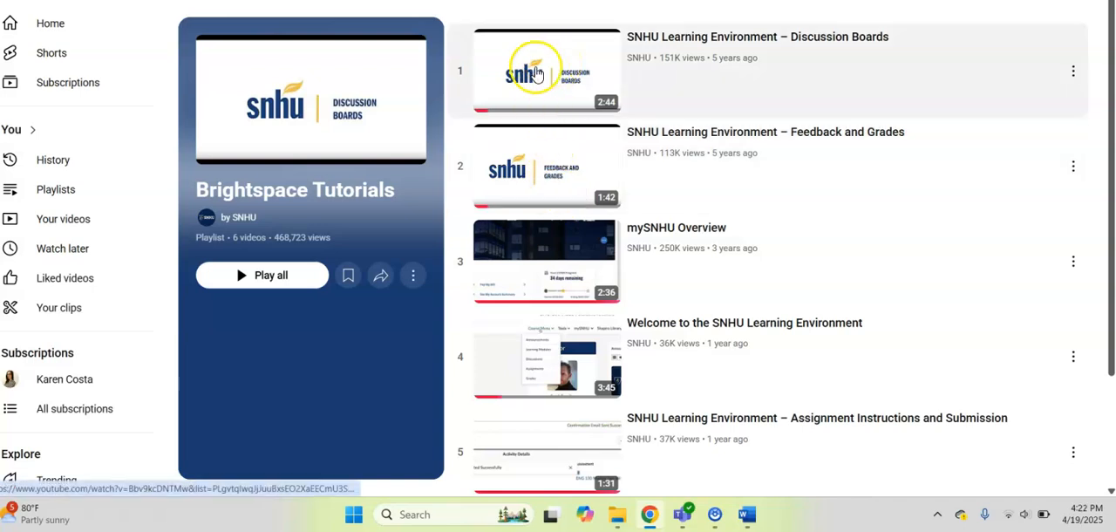
{"action": "mouse_move", "coordinate": [557, 260]}
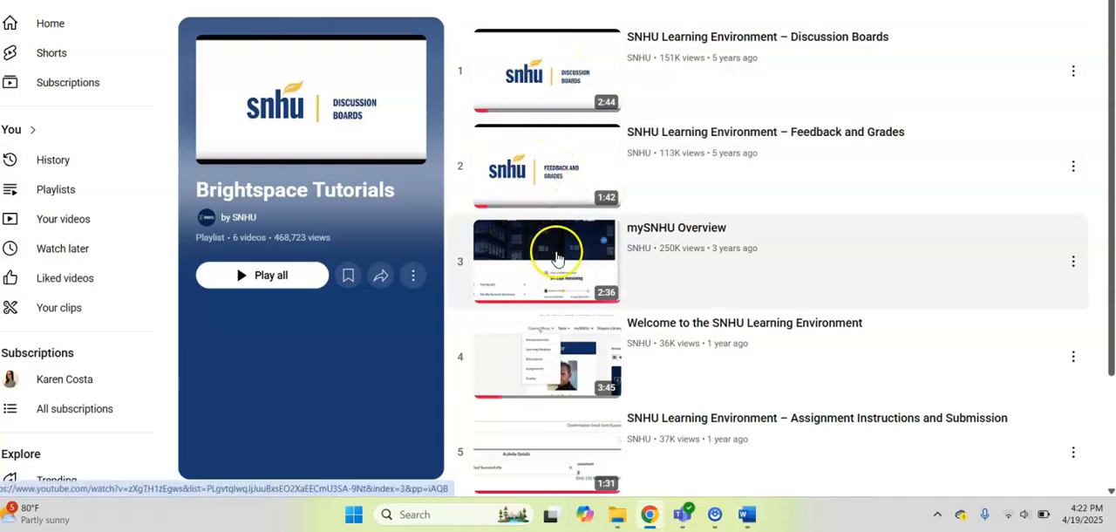
Browse the Brightspace Tutorials playlist down to the assignment guidelines and rubrics videos.
{"action": "scroll", "scroll_direction": "down", "scroll_amount": 3}
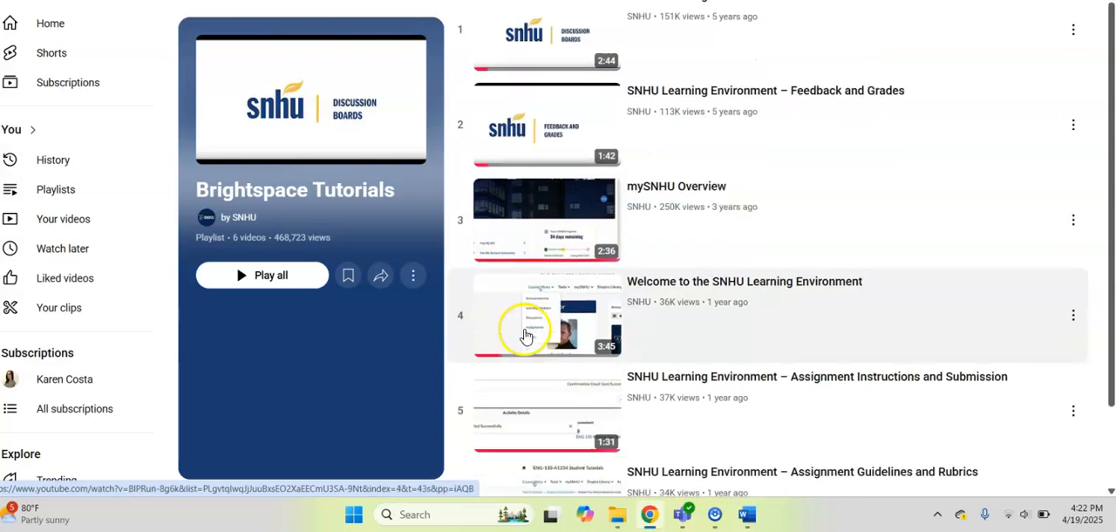
{"action": "scroll", "scroll_direction": "down", "scroll_amount": 3}
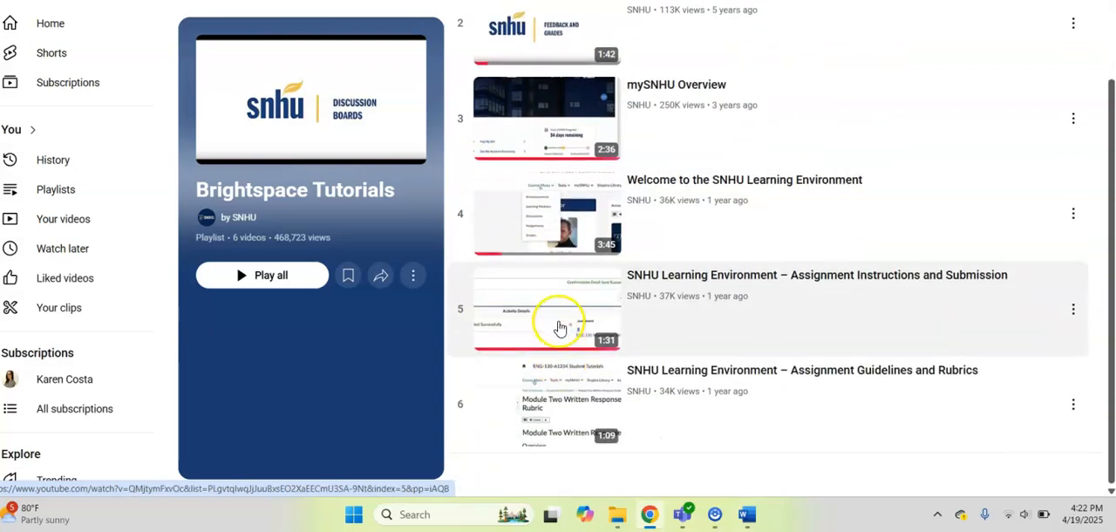
{"action": "mouse_move", "coordinate": [600, 303]}
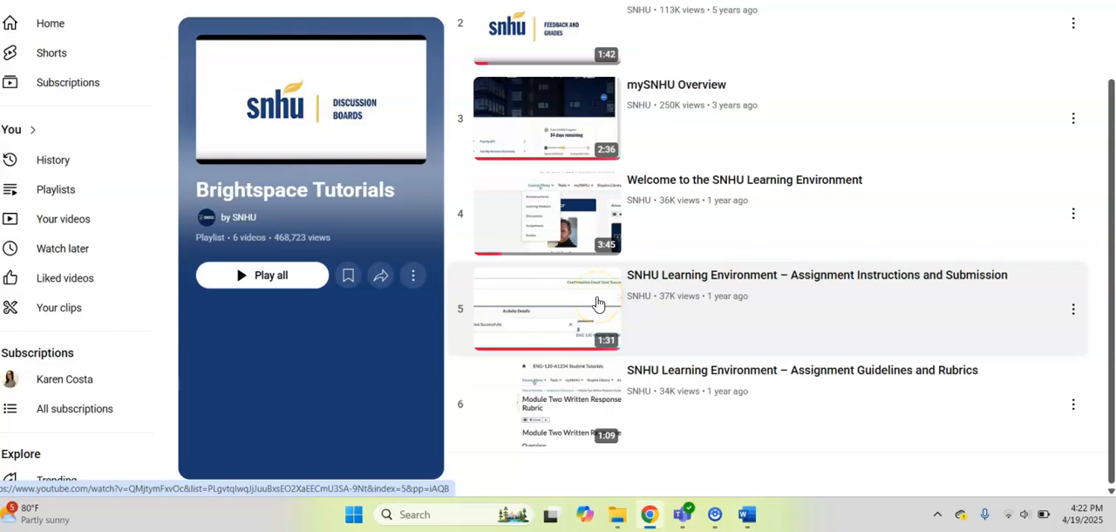
{"action": "mouse_move", "coordinate": [737, 321]}
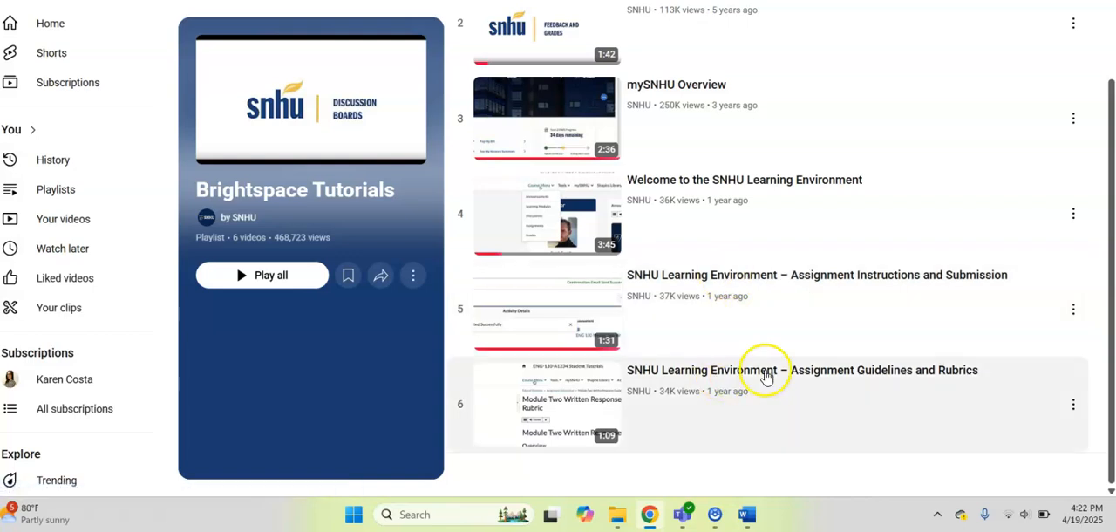
{"action": "mouse_move", "coordinate": [765, 369]}
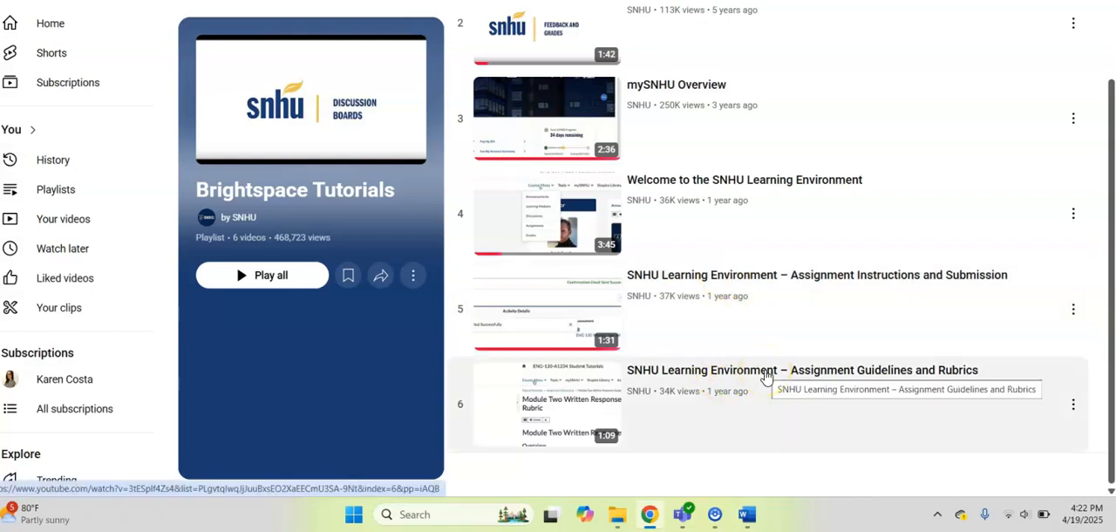
{"action": "mouse_move", "coordinate": [621, 218]}
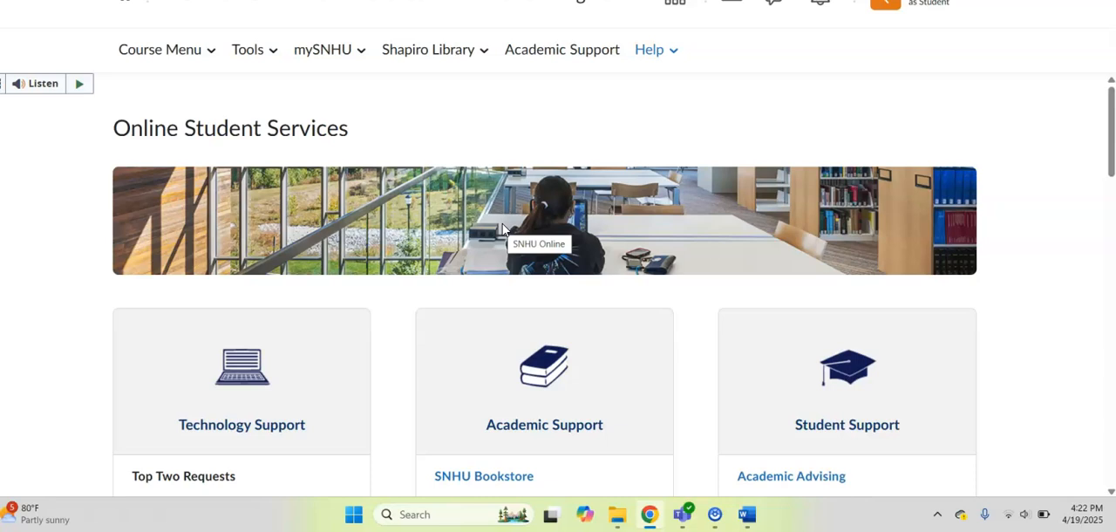
{"action": "mouse_move", "coordinate": [422, 24]}
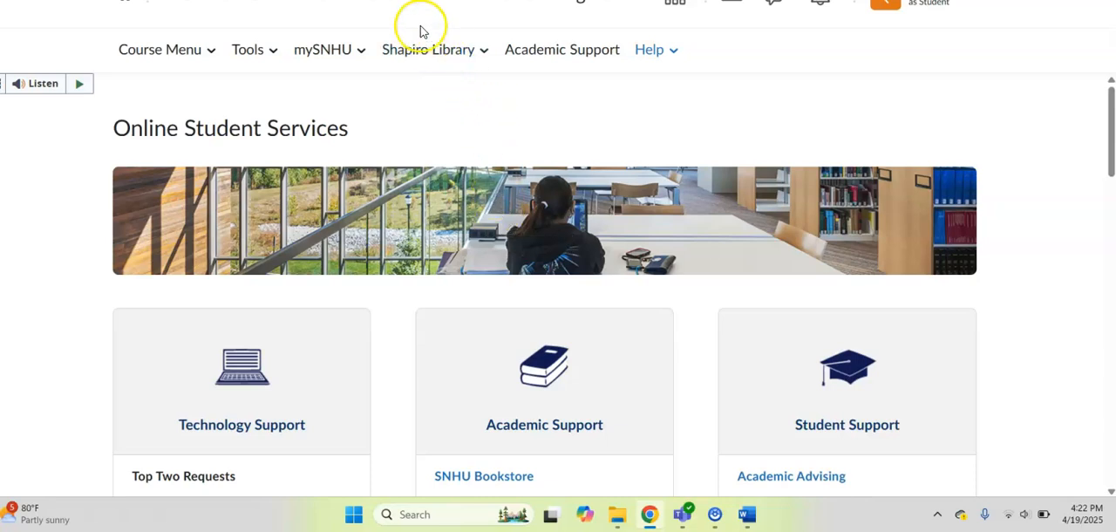